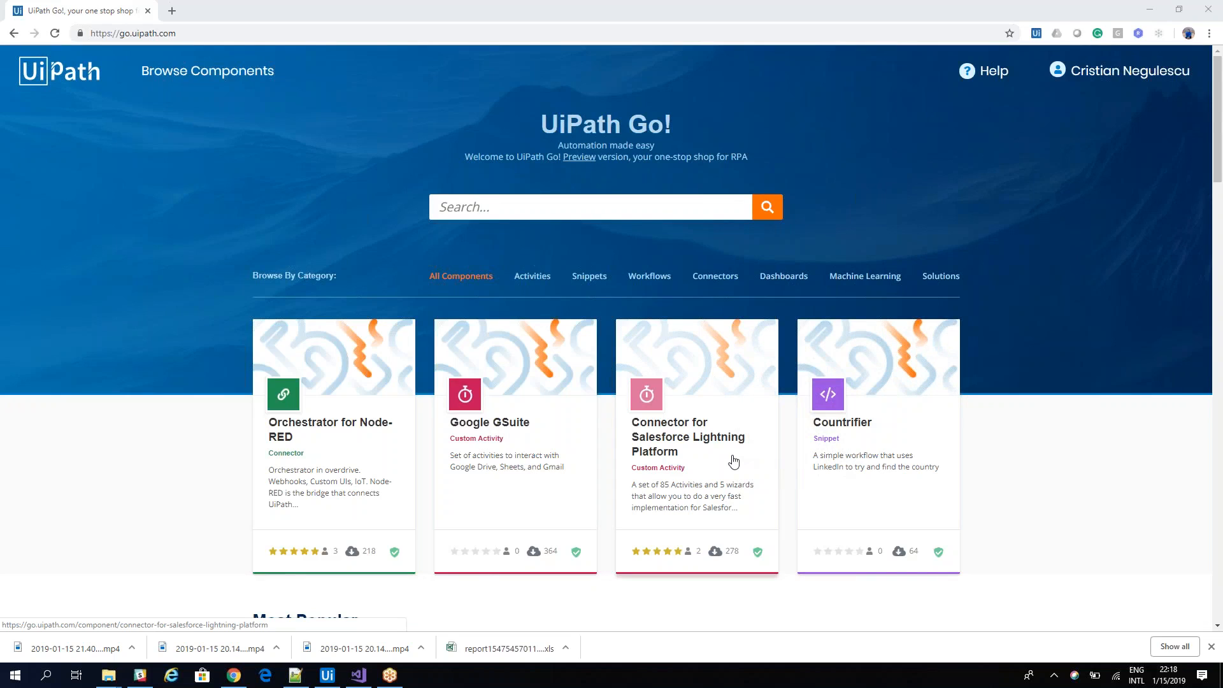
mouse_move(694, 406)
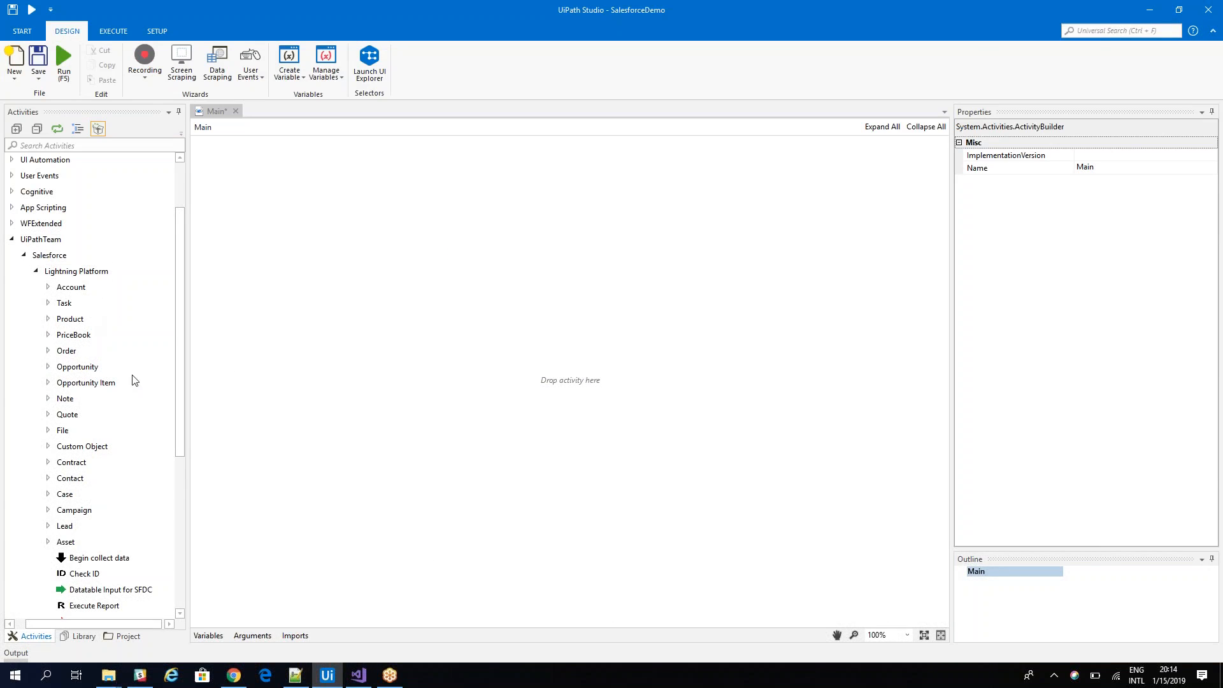
Scroll the Activities panel toward the Salesforce Lightning Platform activities
scroll(down, 3)
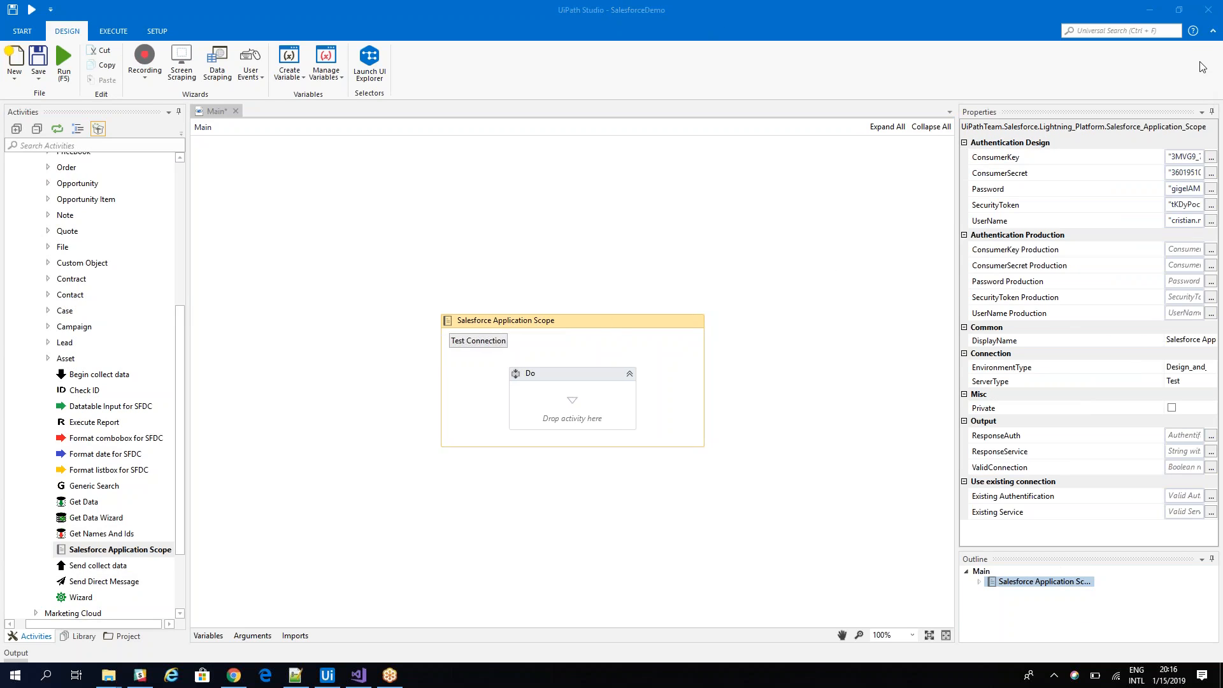
mouse_move(586, 351)
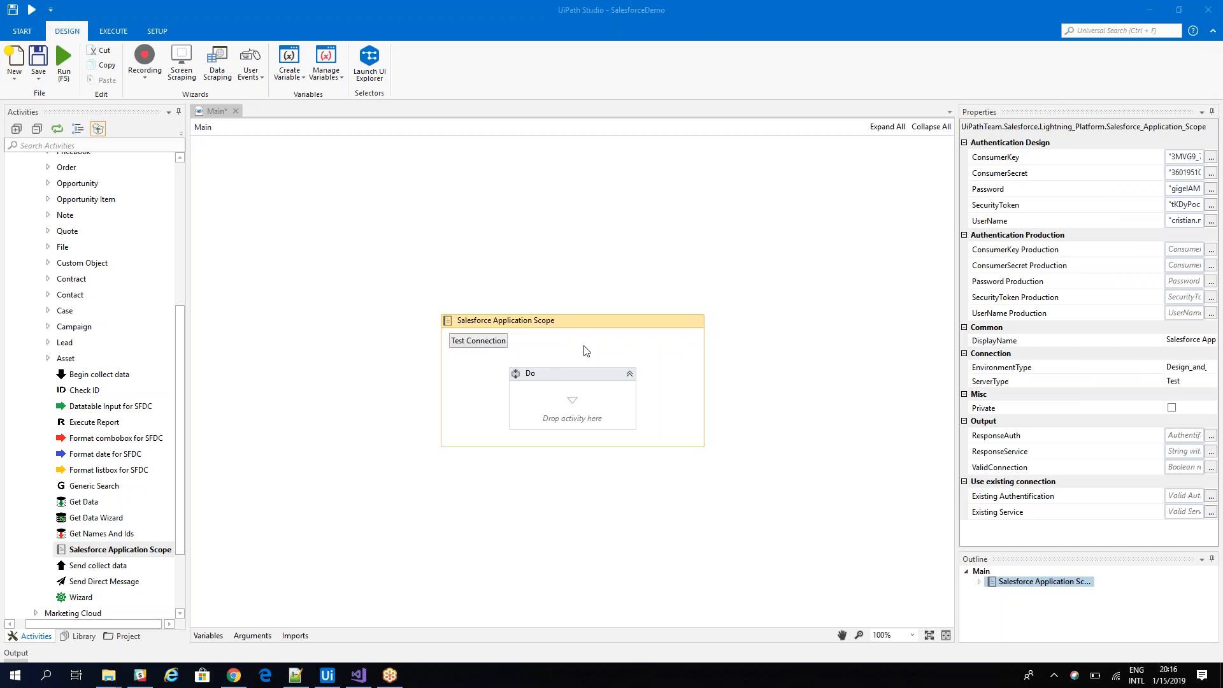
mouse_move(477, 341)
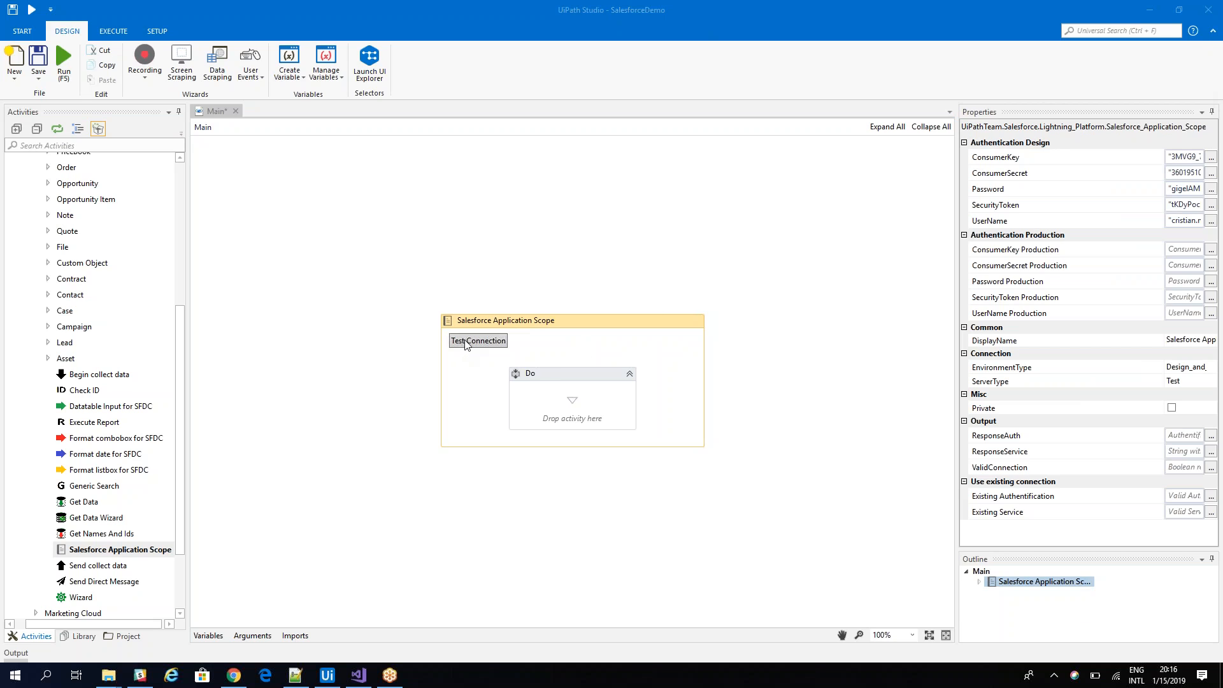
click(477, 340)
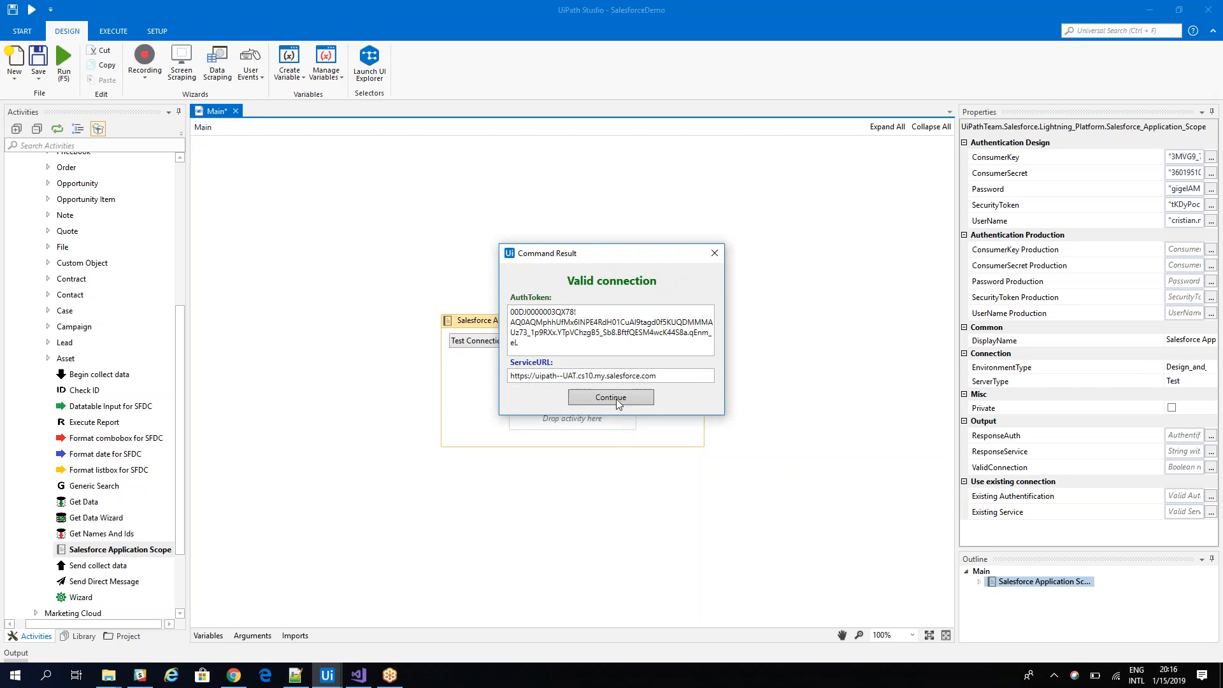
click(611, 397)
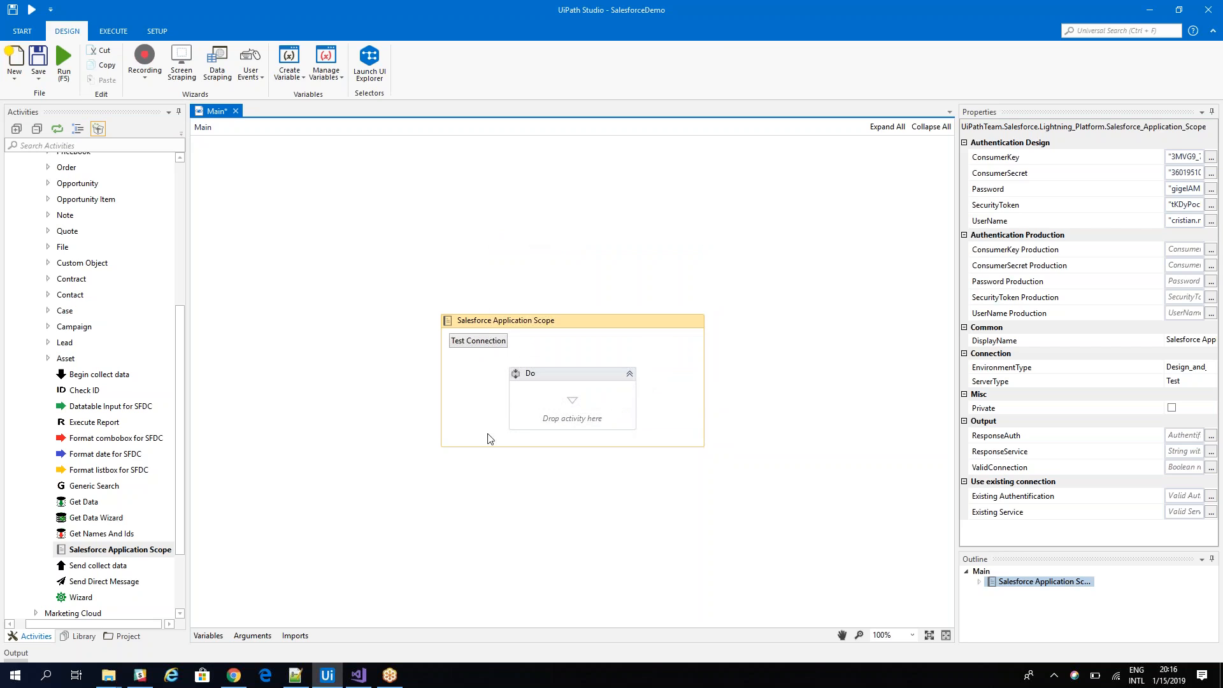
mouse_move(127, 340)
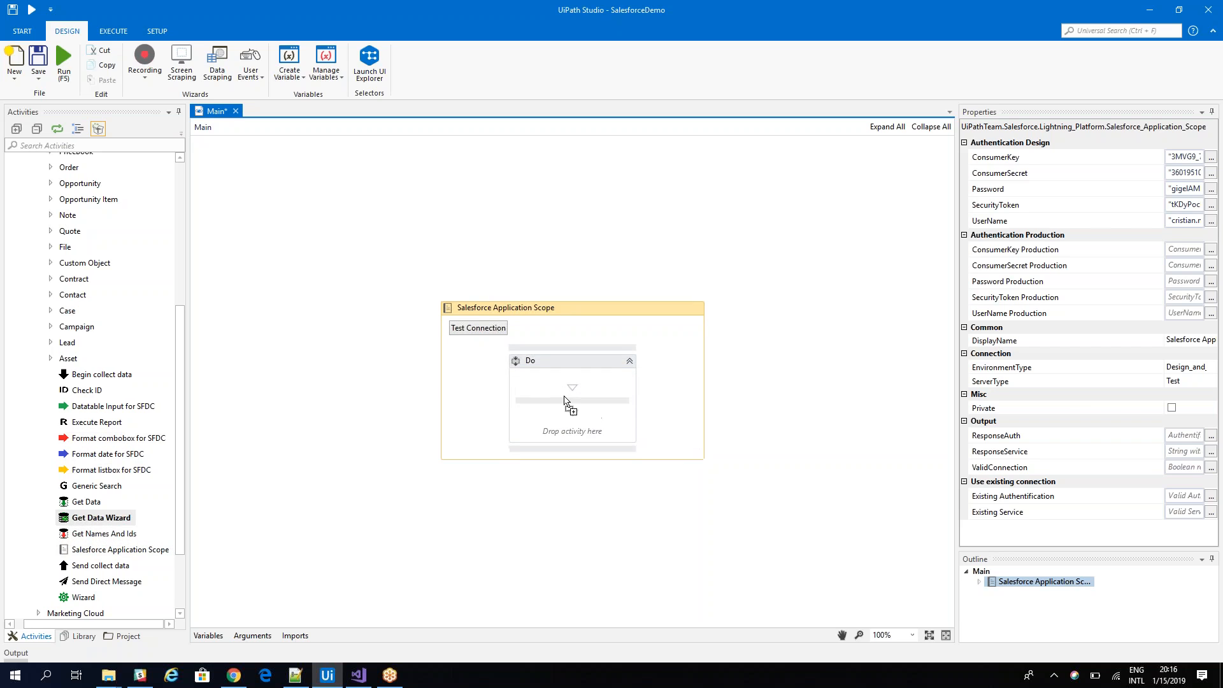
Drop Get Data Wizard into the Salesforce scope's Do sequence
click(572, 401)
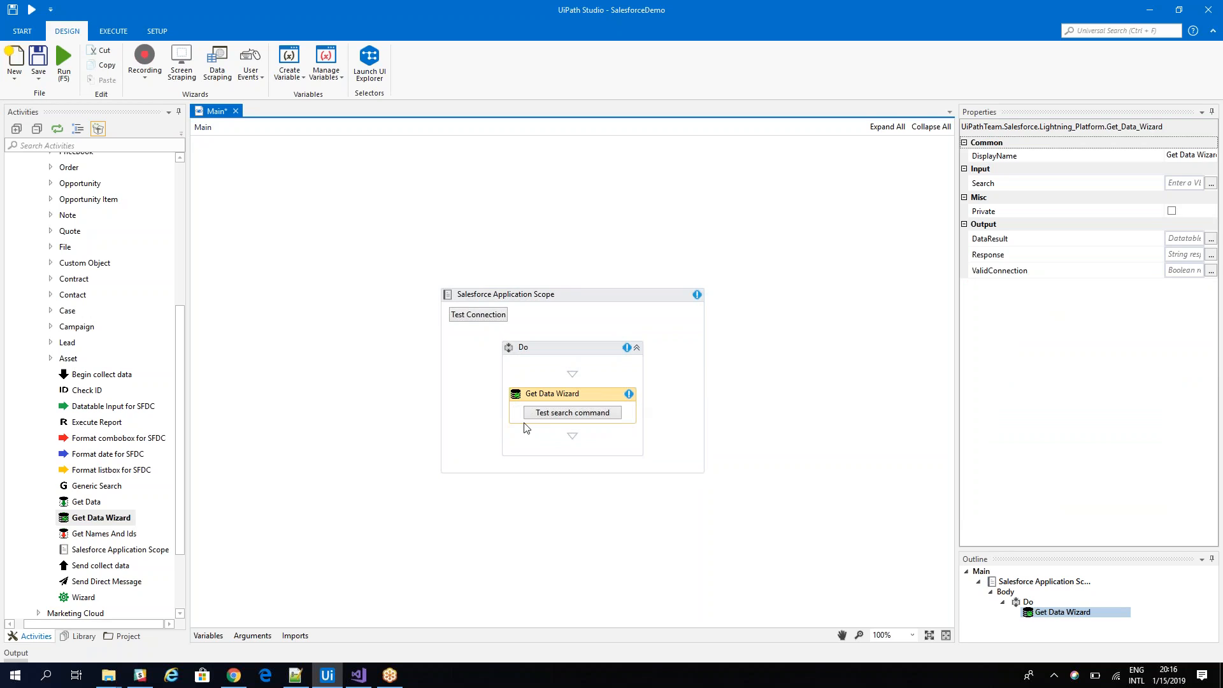
mouse_move(550, 413)
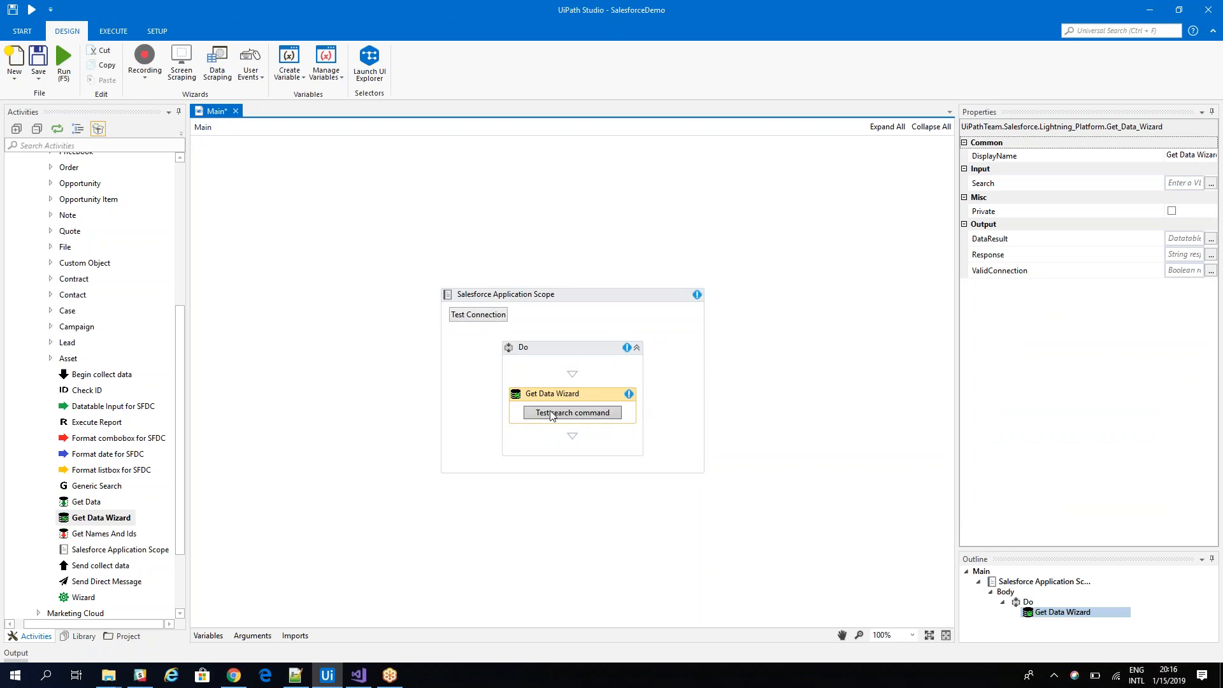
Run the 'Select Opportunity lost in 2018' example query, then view the object's field information
click(572, 413)
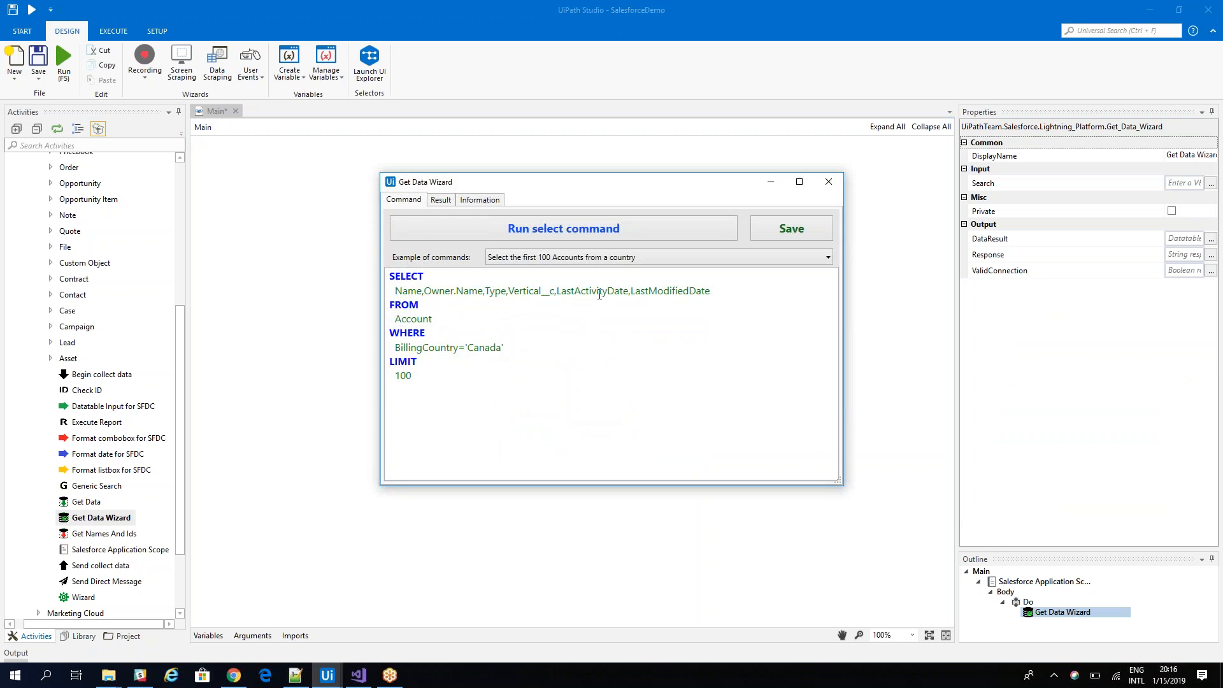
click(657, 257)
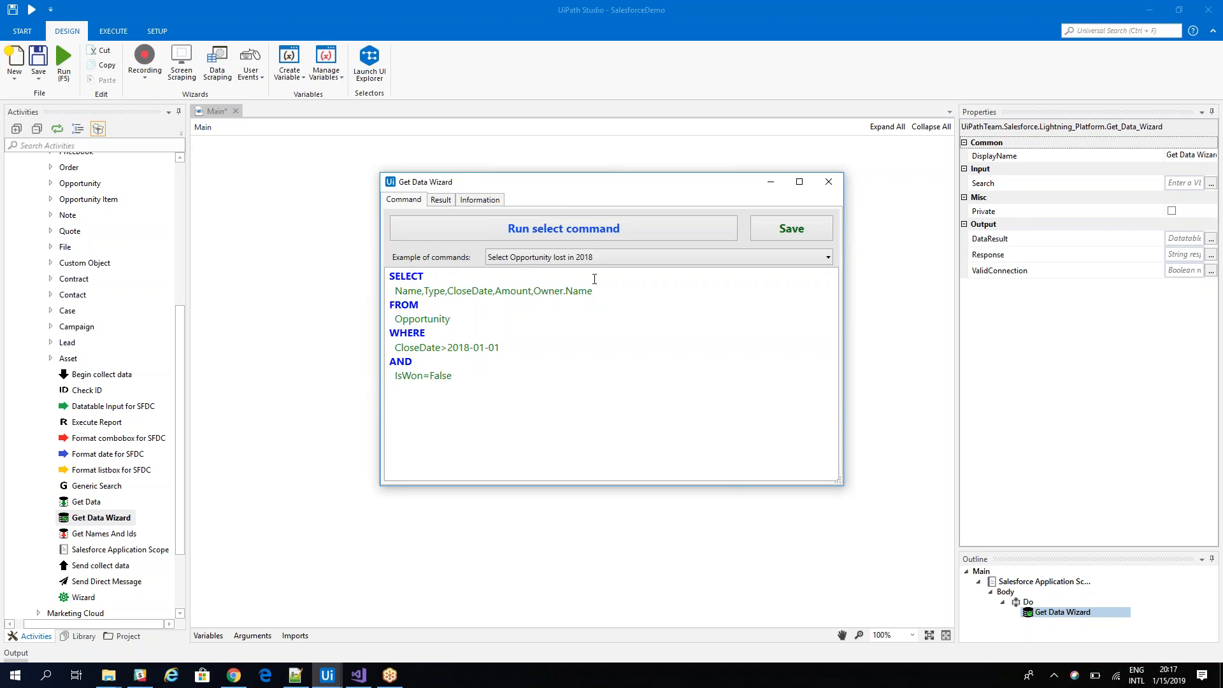
click(563, 228)
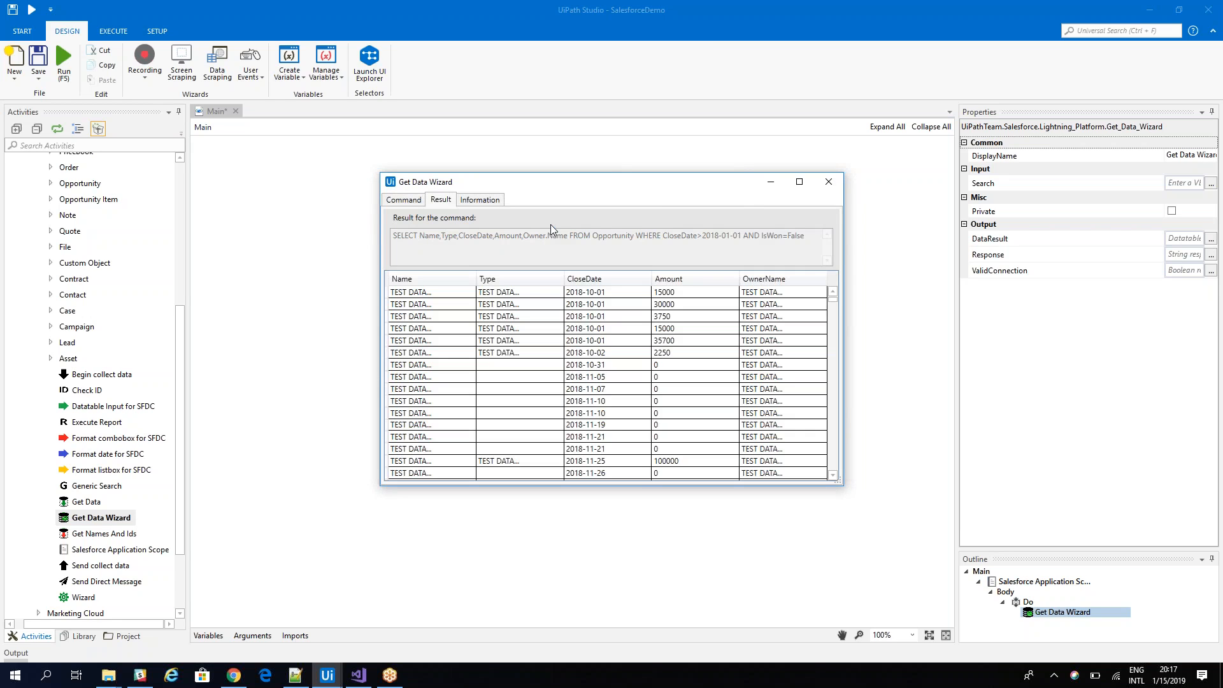
mouse_move(611, 471)
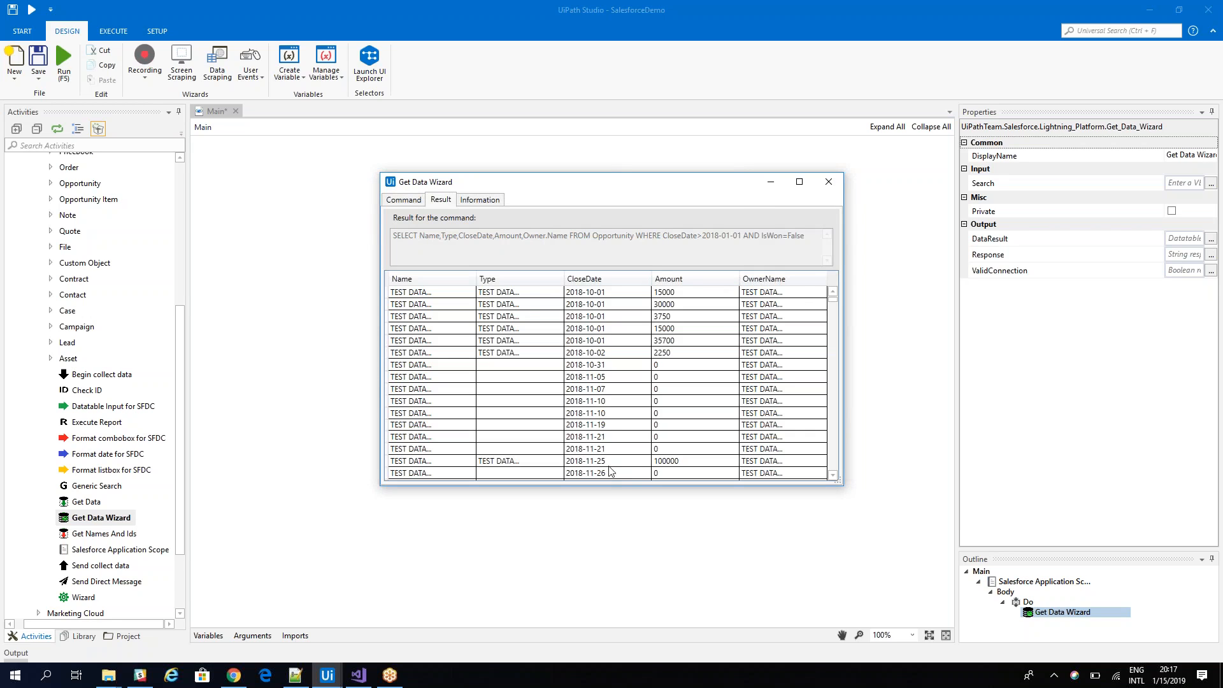
mouse_move(449, 337)
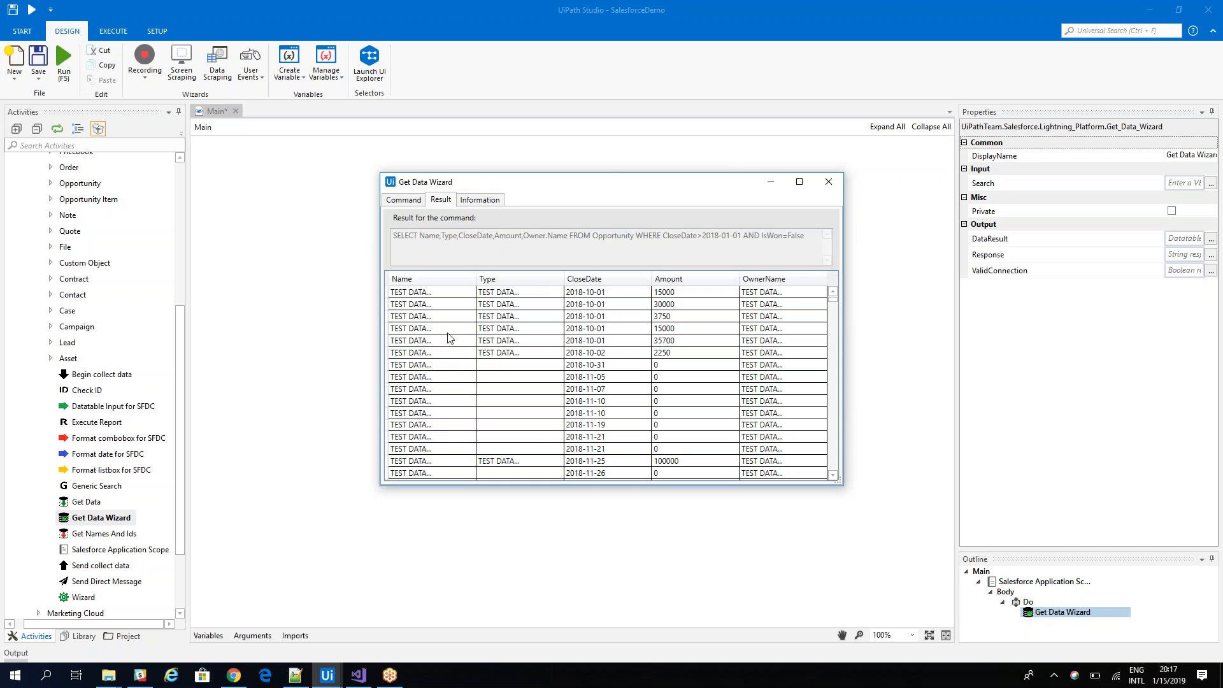
mouse_move(669, 288)
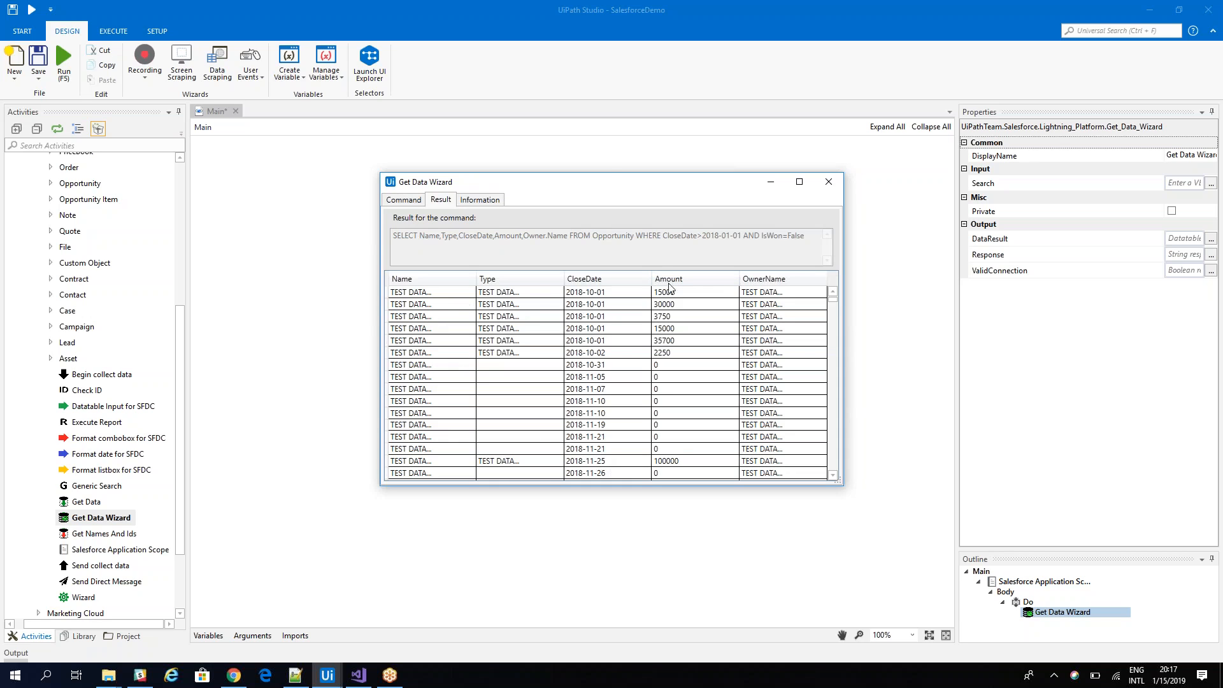
click(479, 198)
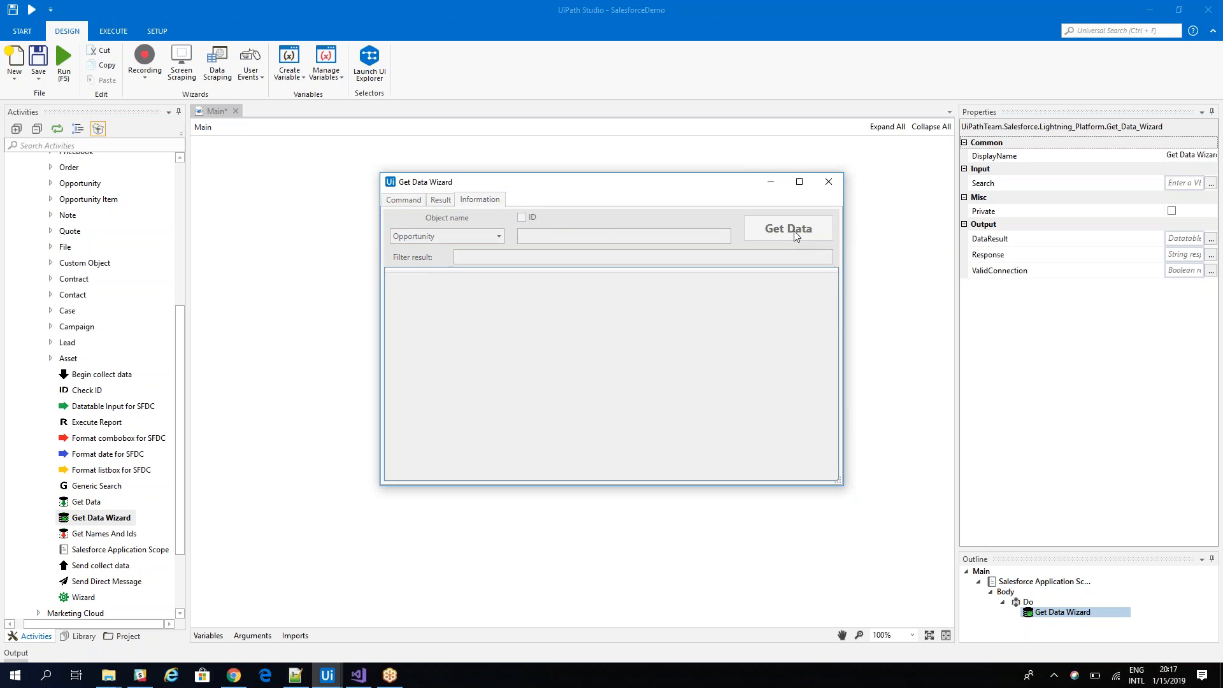
Fetch Opportunity field values and filter them by 'pro' for probability
click(788, 229)
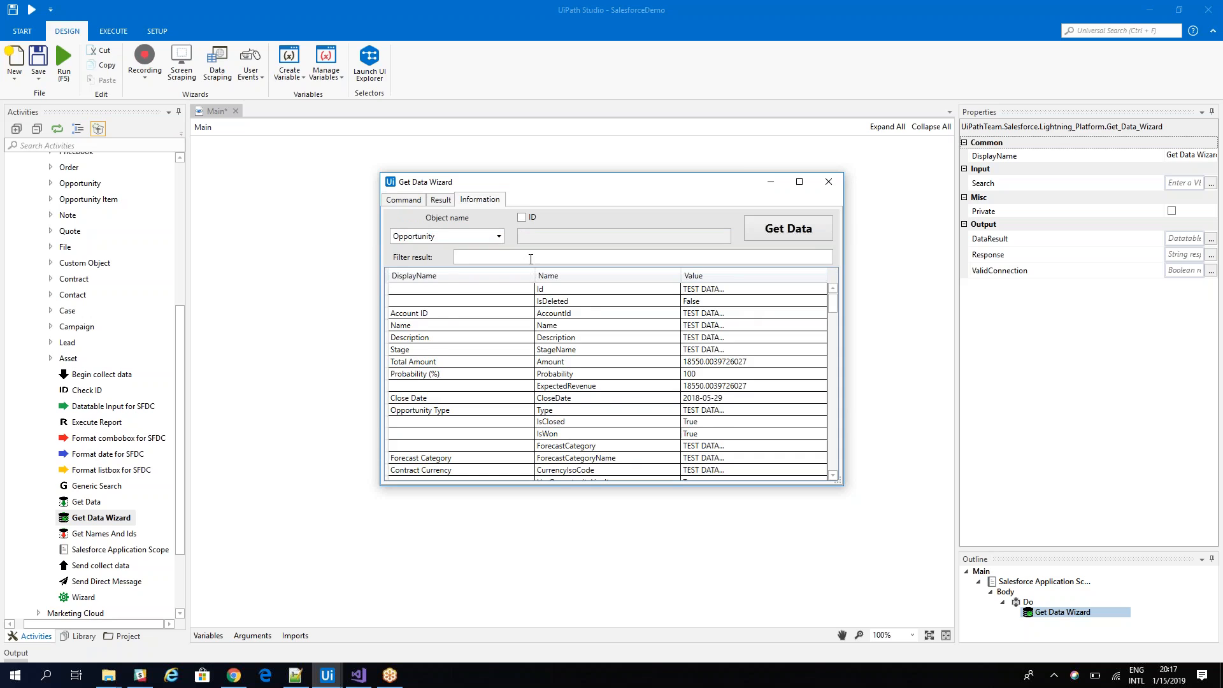
text(pro)
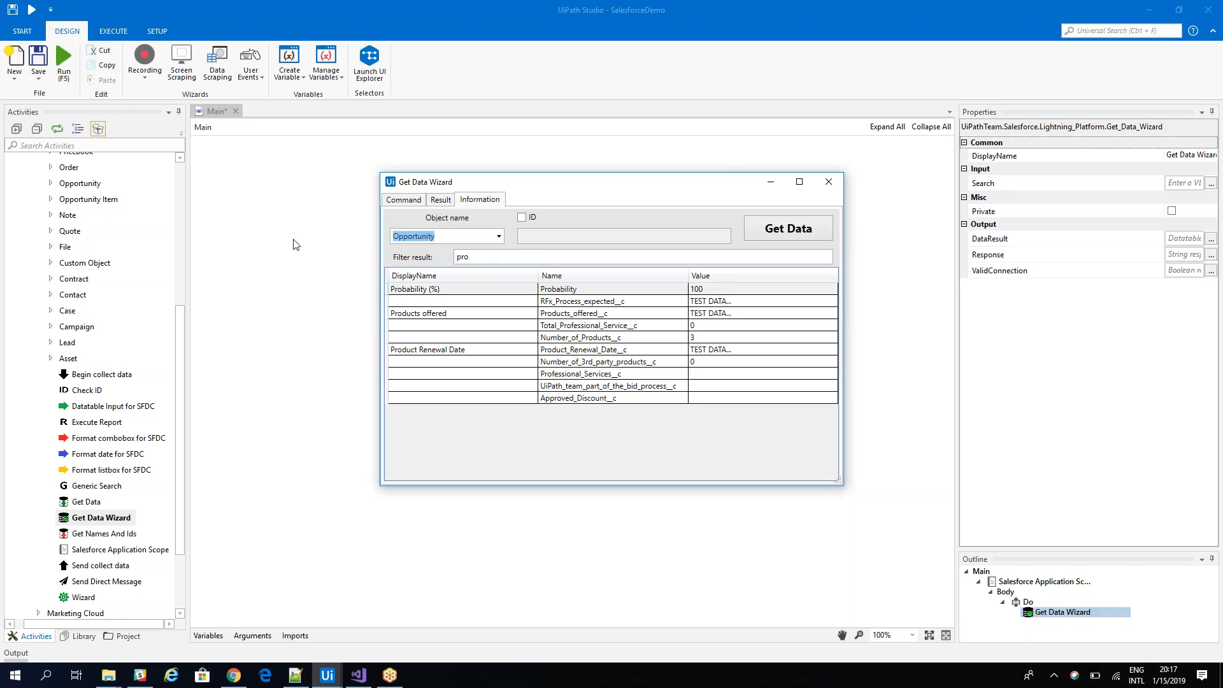
Inspect Account fields filtered by 'name' and 'desc', then return to the command text
click(446, 235)
text(Acco)
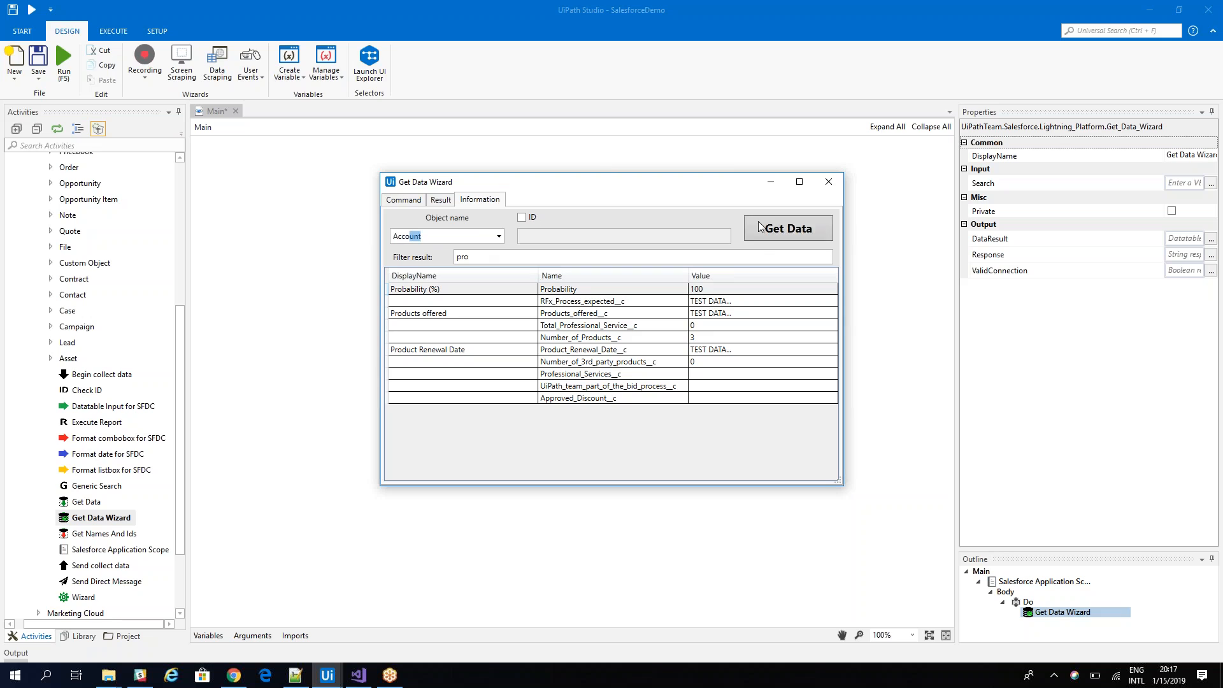
click(788, 228)
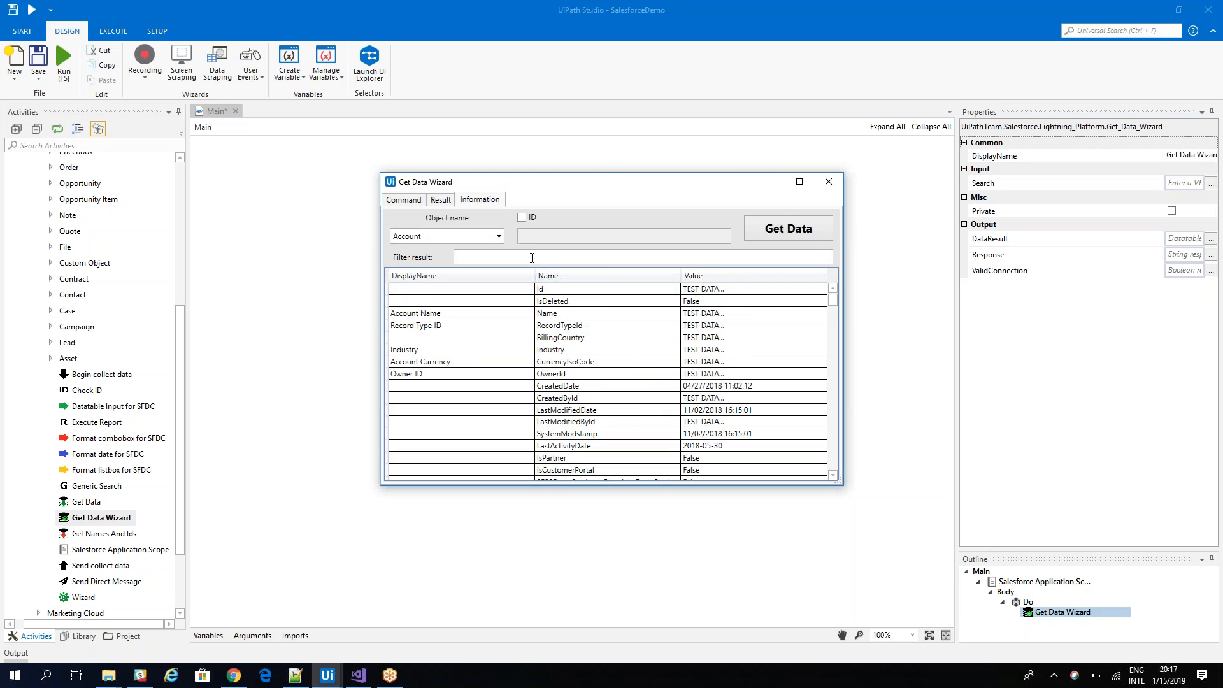
text(name)
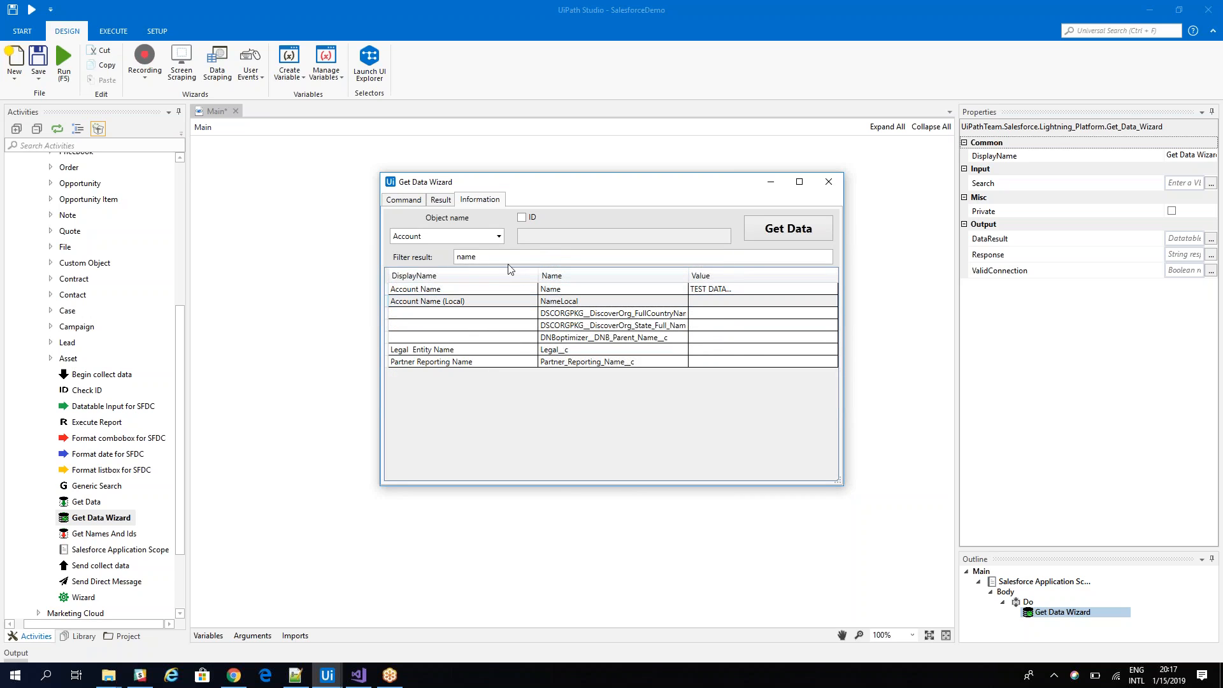
text(desc)
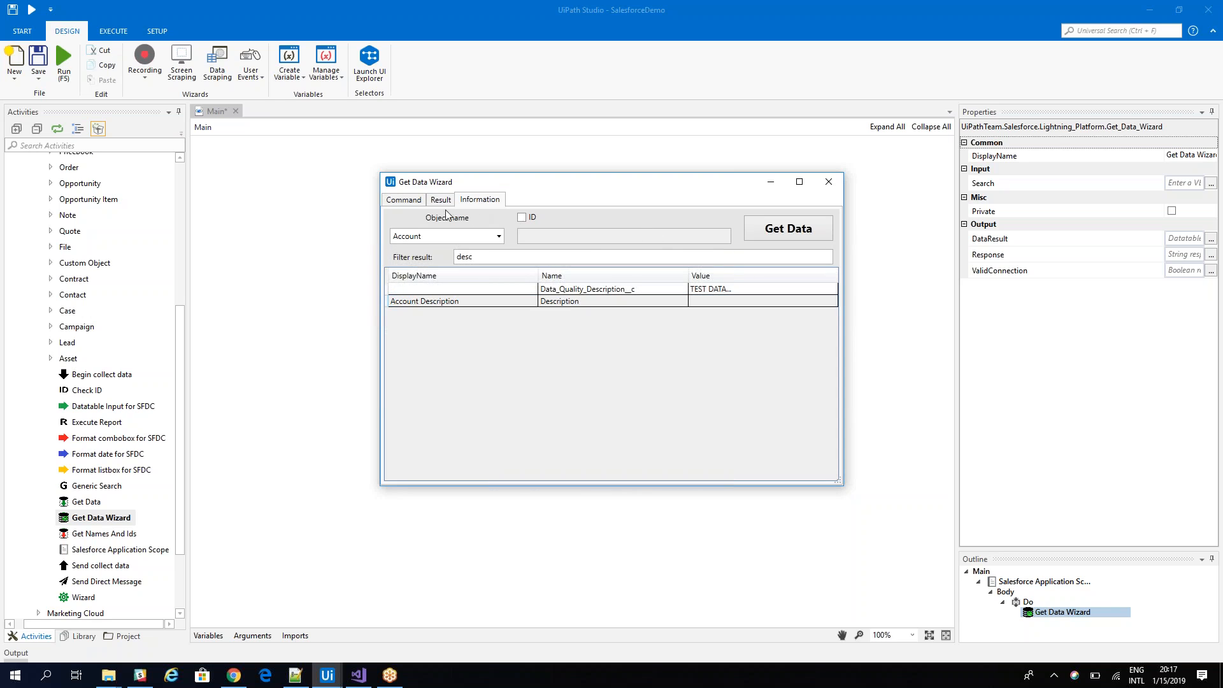
click(402, 200)
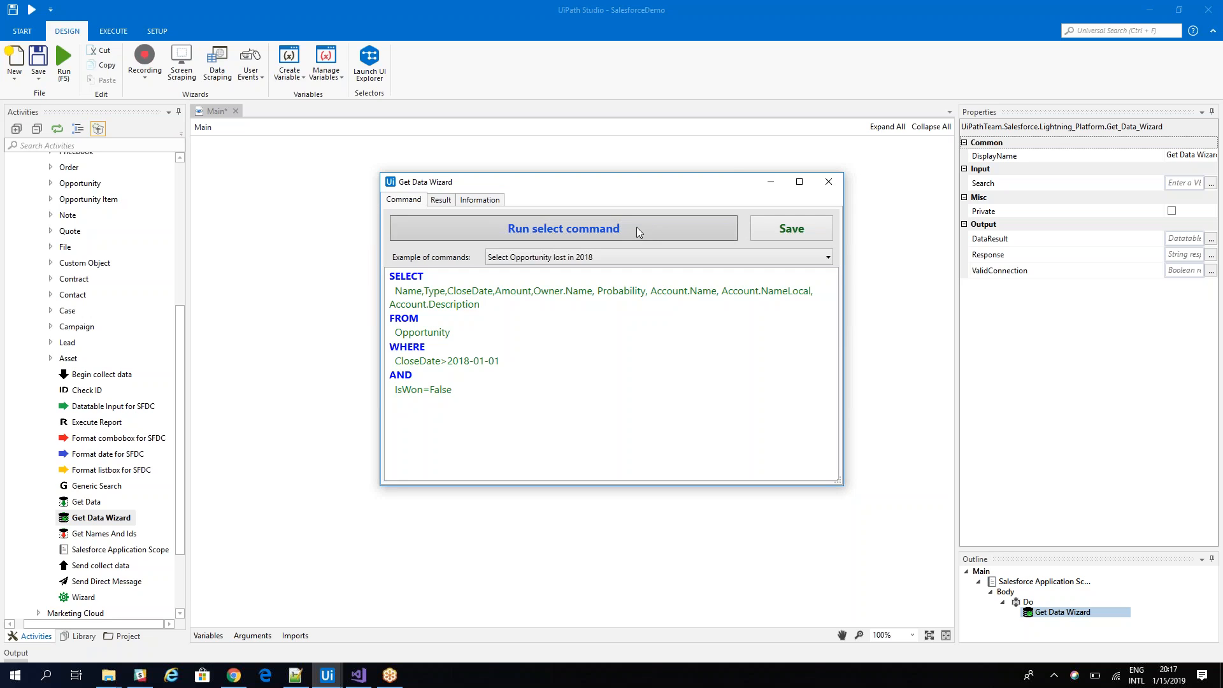
Preview the expanded query's results and save it as the search command
click(563, 228)
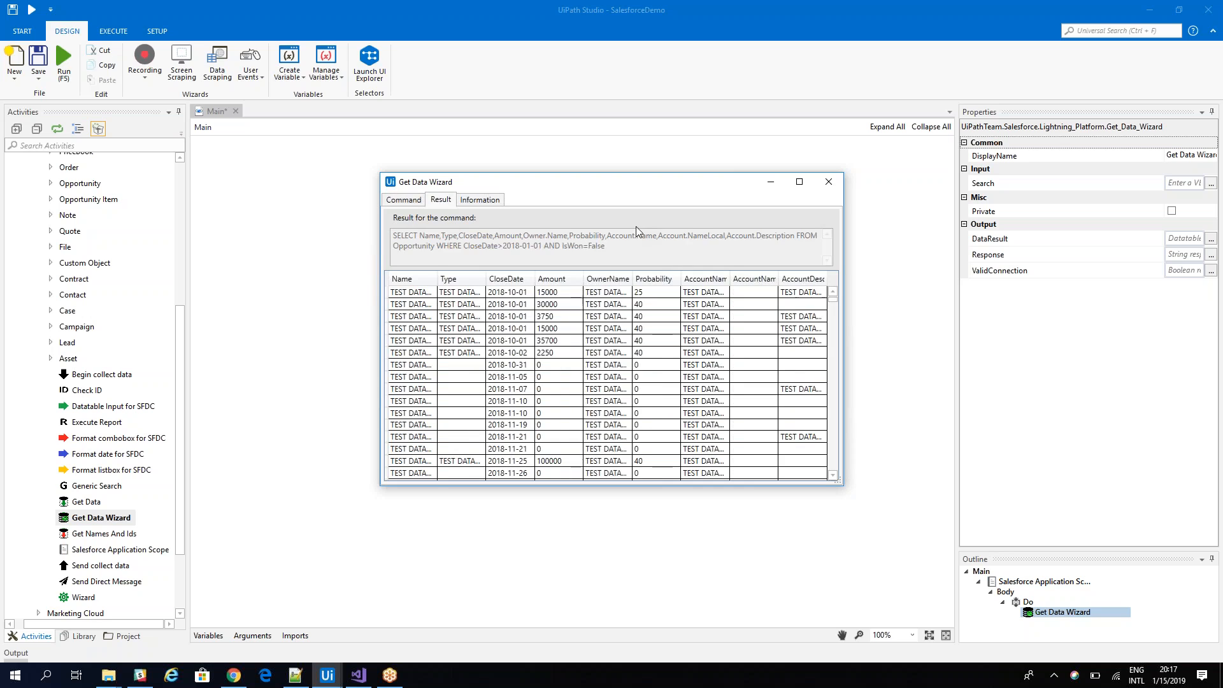
mouse_move(624, 341)
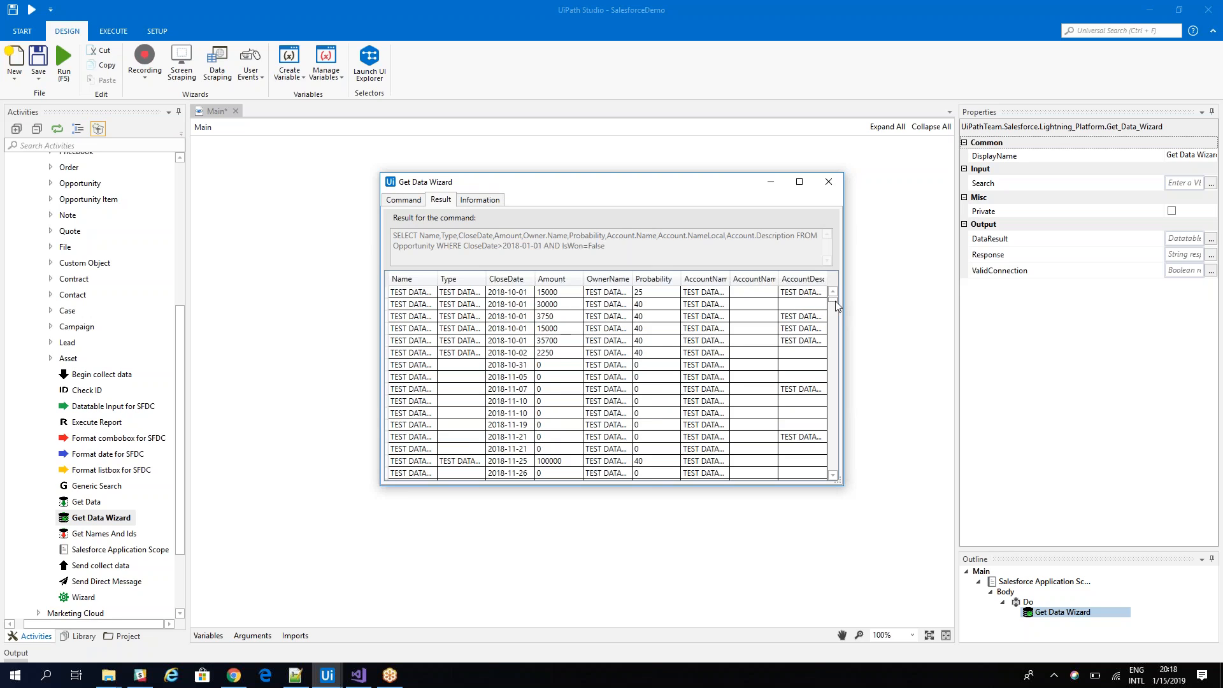
click(403, 199)
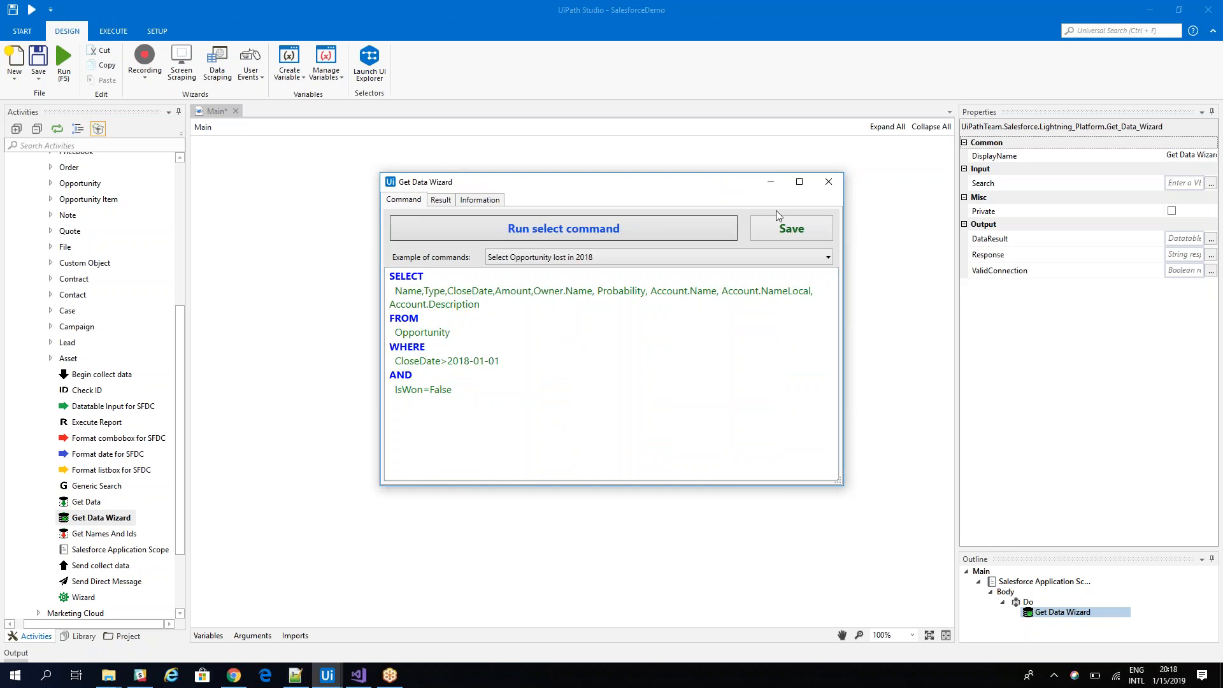
click(790, 228)
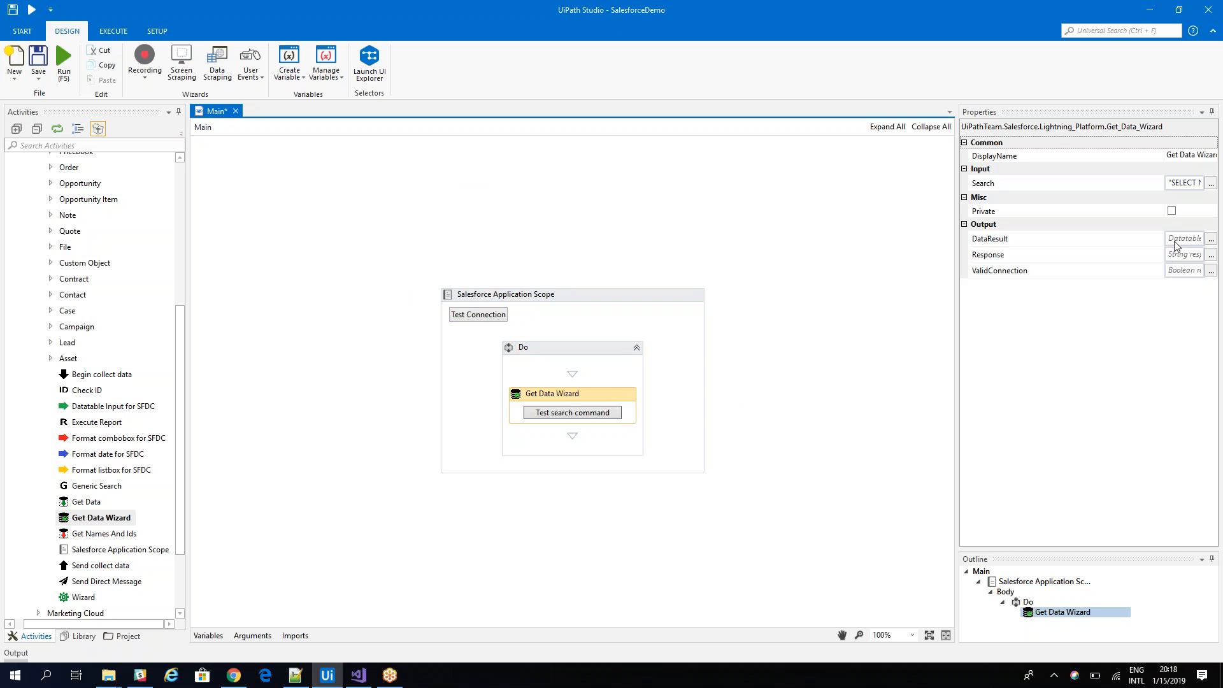
Set the Get Data Wizard's DataResult output to the variable dt
click(1061, 237)
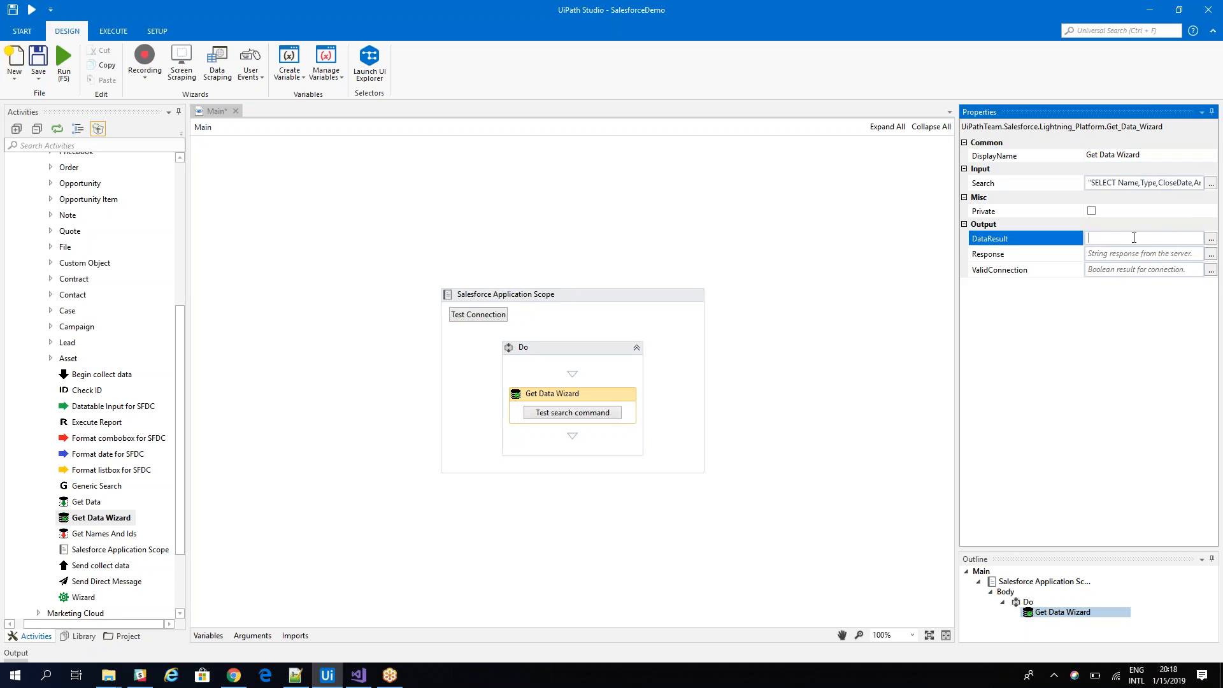
text(dt)
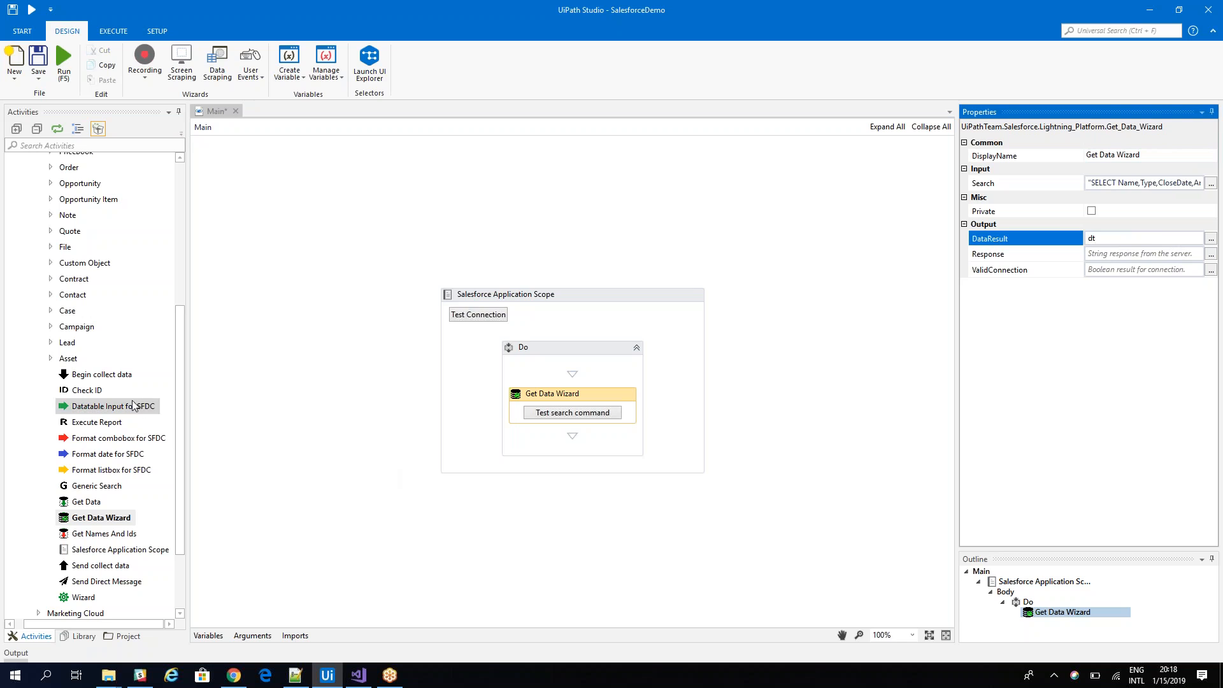
mouse_move(164, 488)
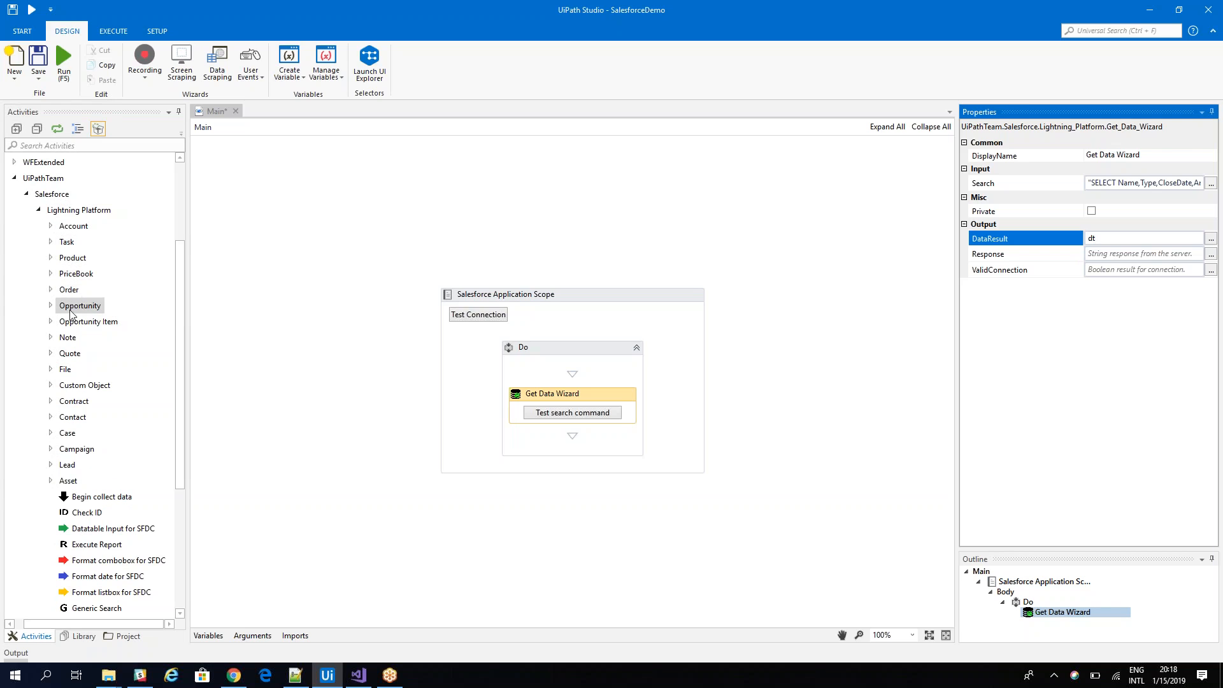
mouse_move(86, 356)
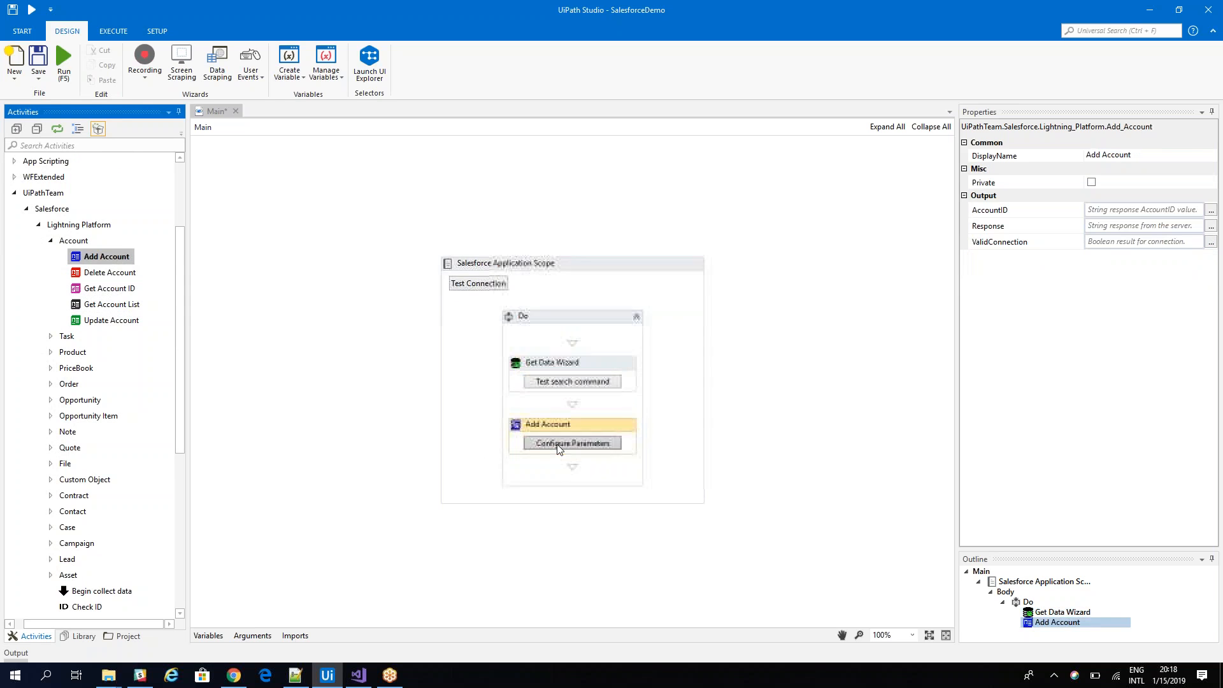
Fetch the mandatory parameters required for Add Account
click(572, 443)
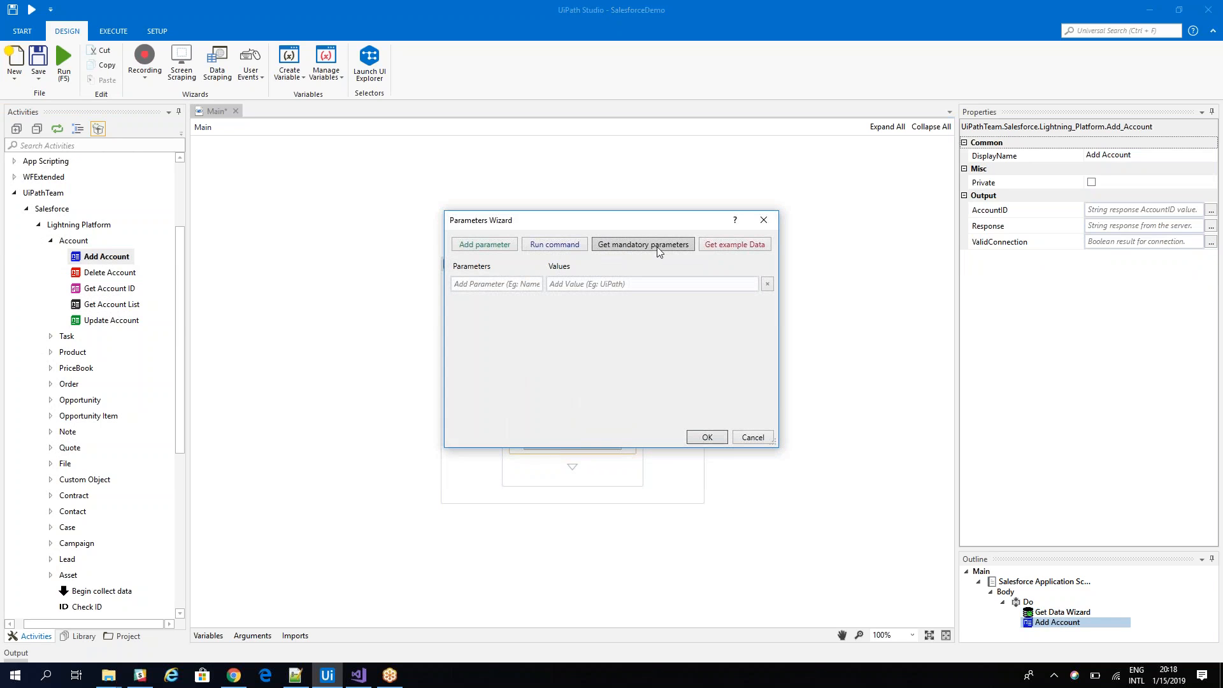
click(642, 244)
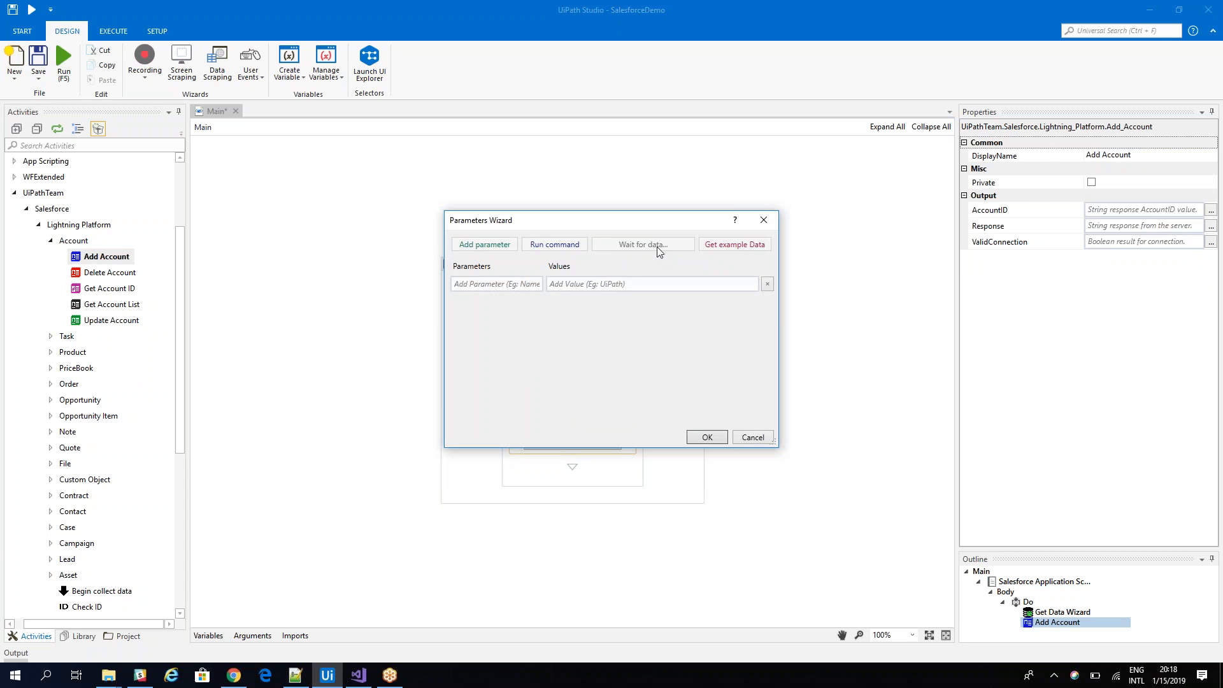
click(642, 244)
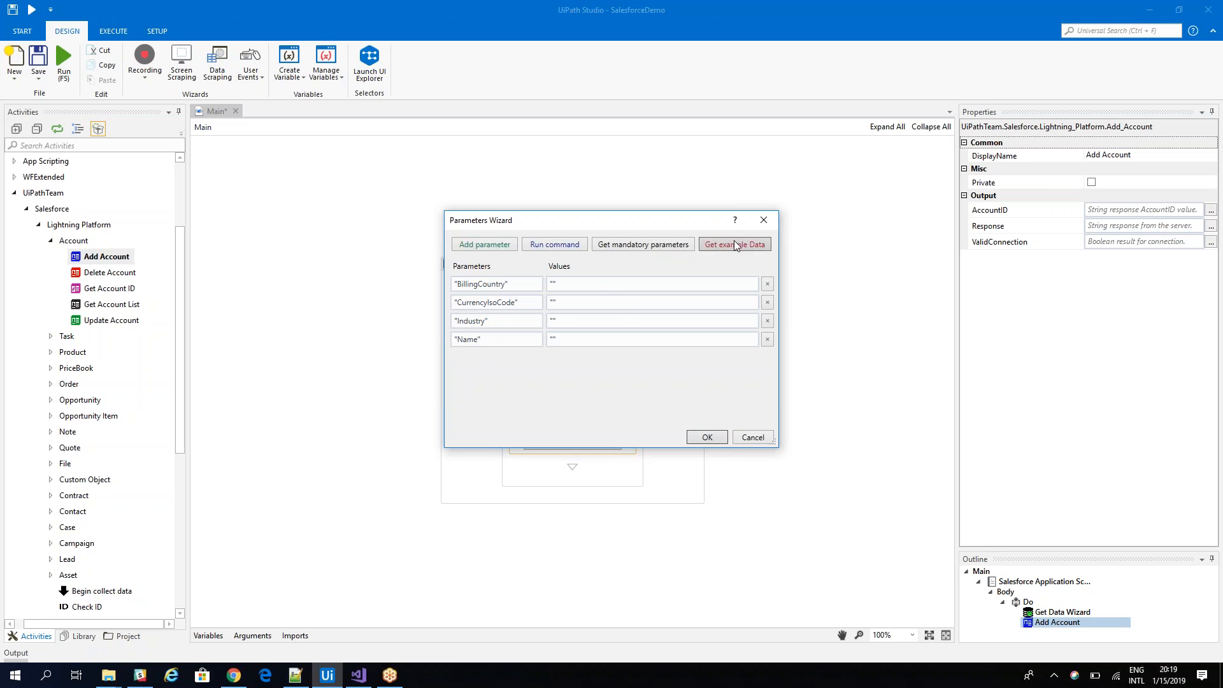
Load example account data, filter by 'cit' and add BillingCity as a parameter
click(734, 244)
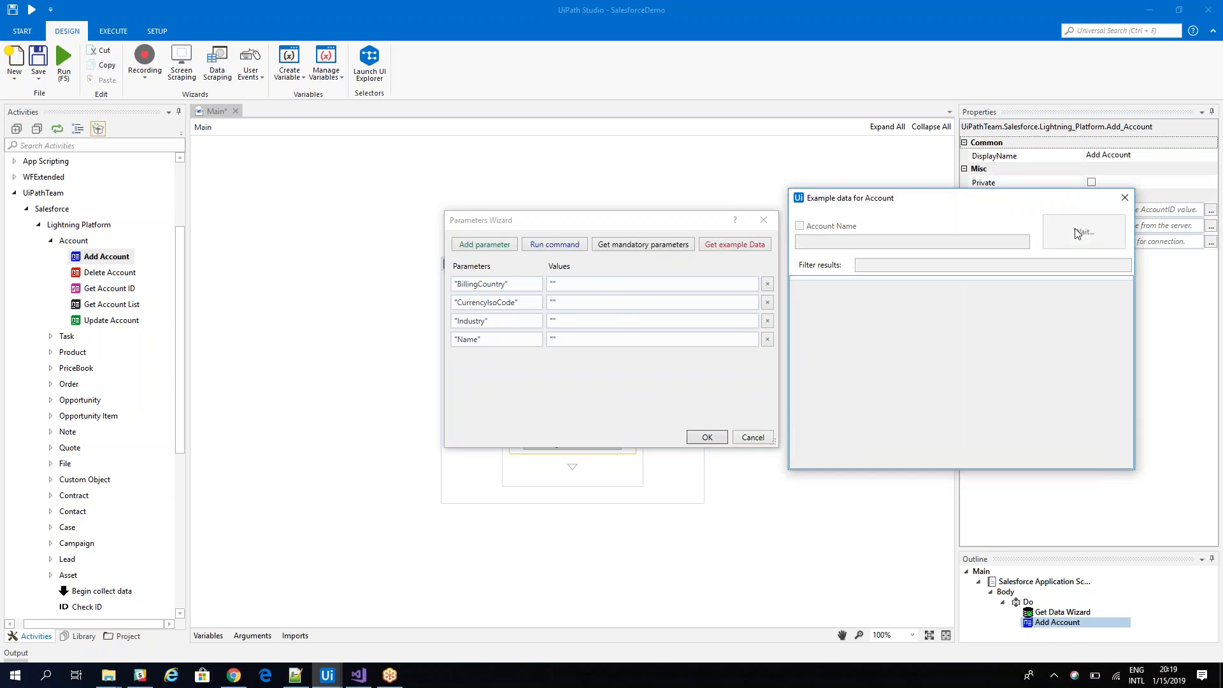
click(1083, 230)
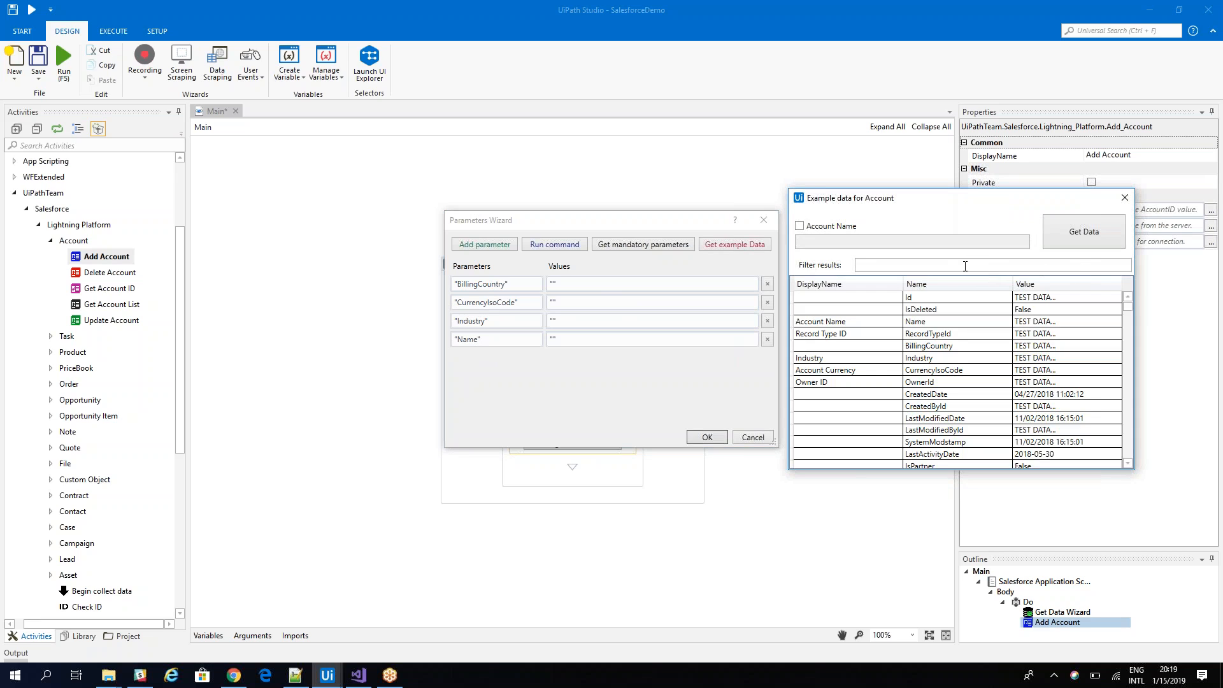
text(c)
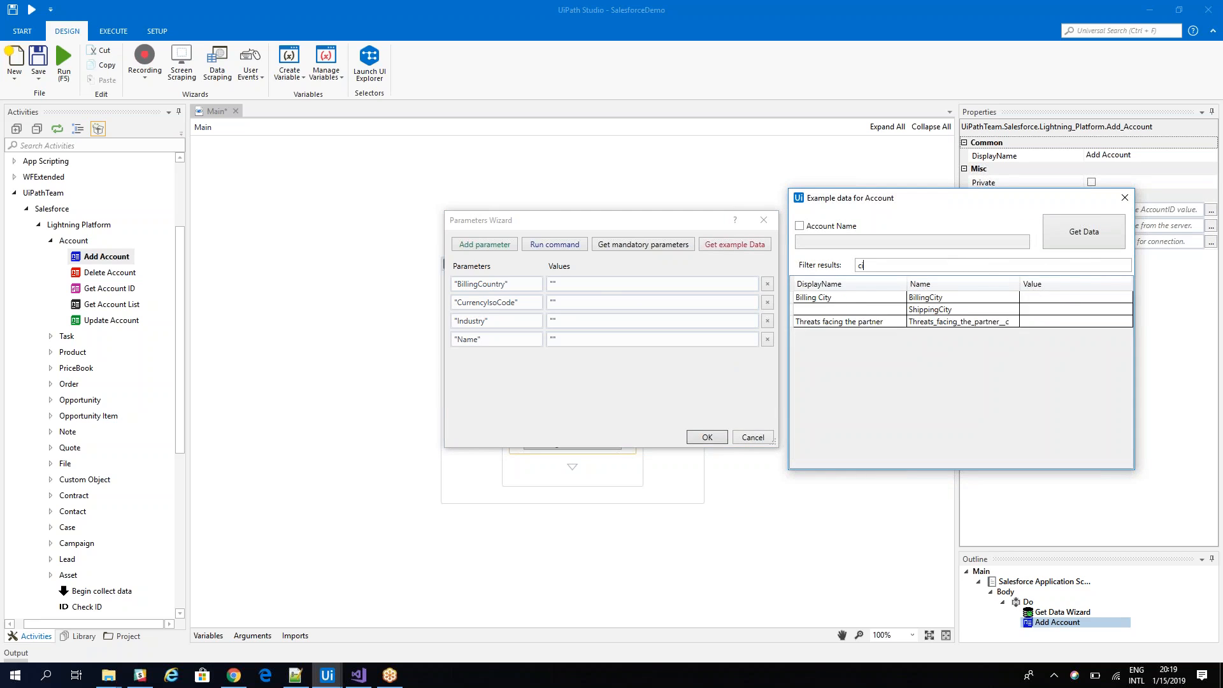
text(it)
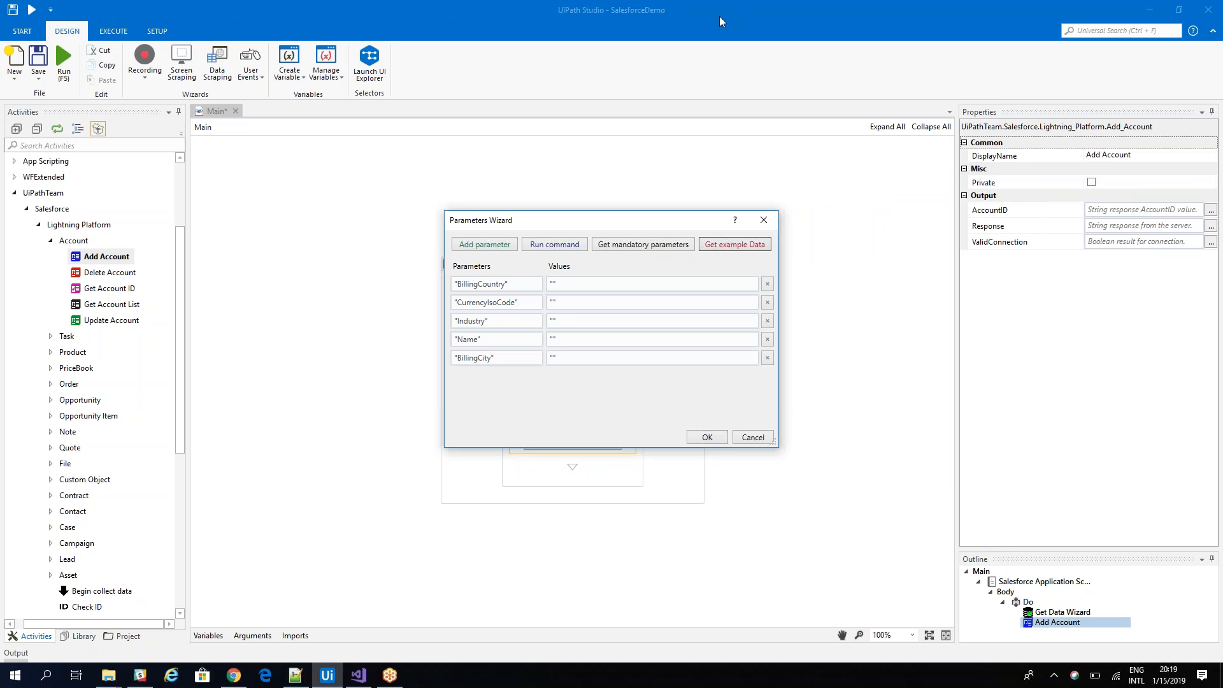
click(733, 244)
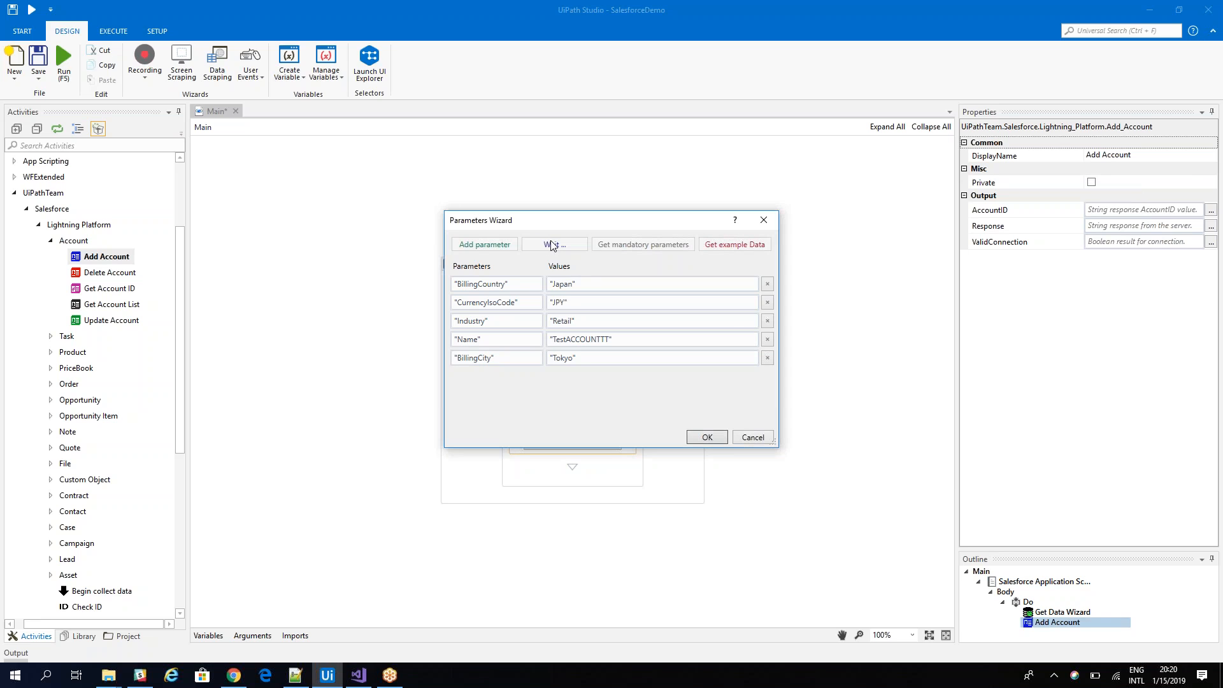
Test-run the Add Account command and revert the created test account
click(553, 244)
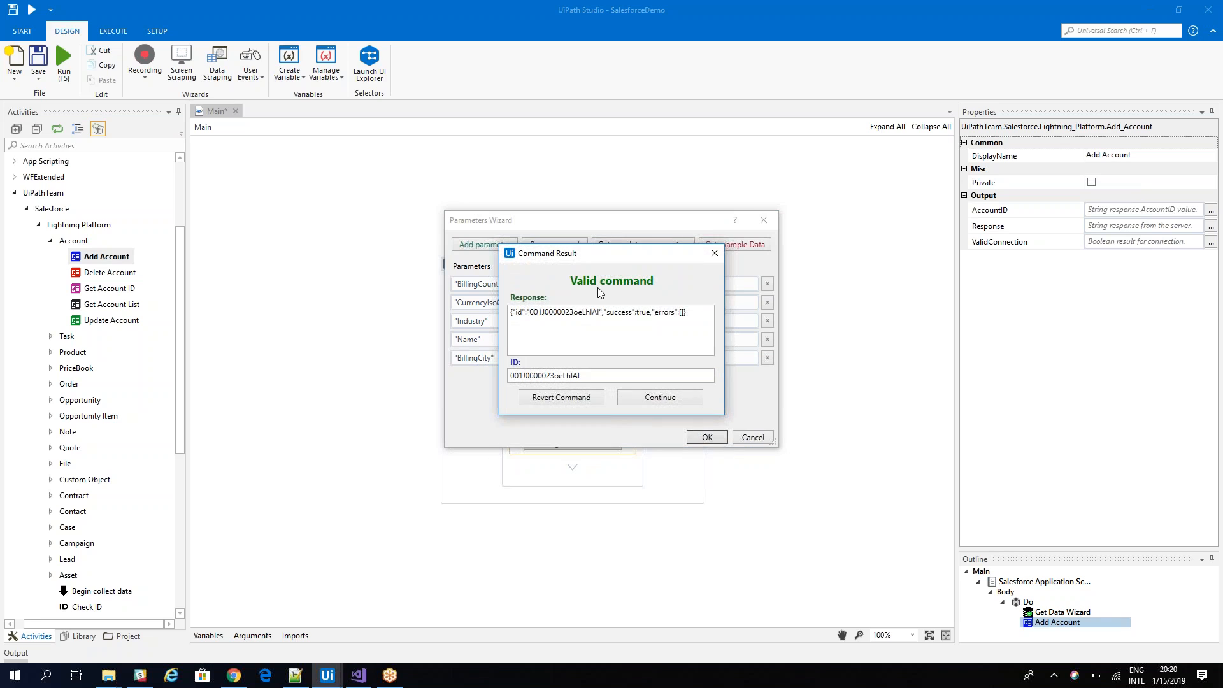
mouse_move(595, 419)
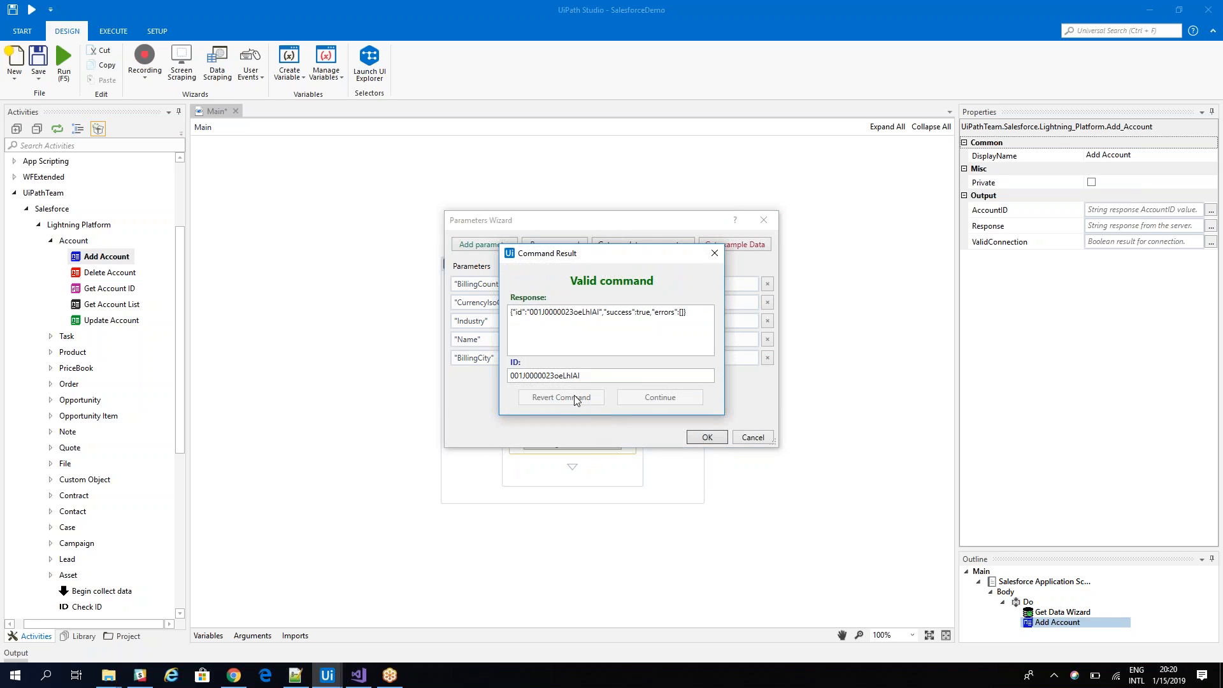
click(659, 397)
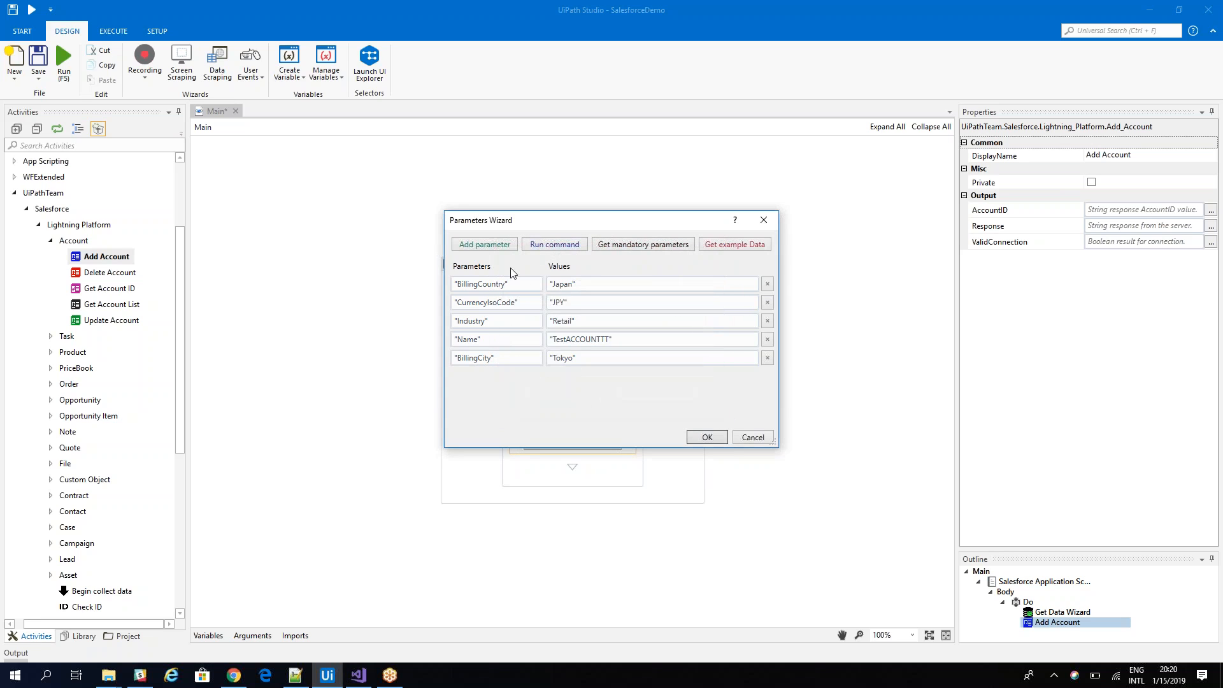
Add a sixth parameter row starting with "Bal, run the command, then close the parameter wizard
click(483, 244)
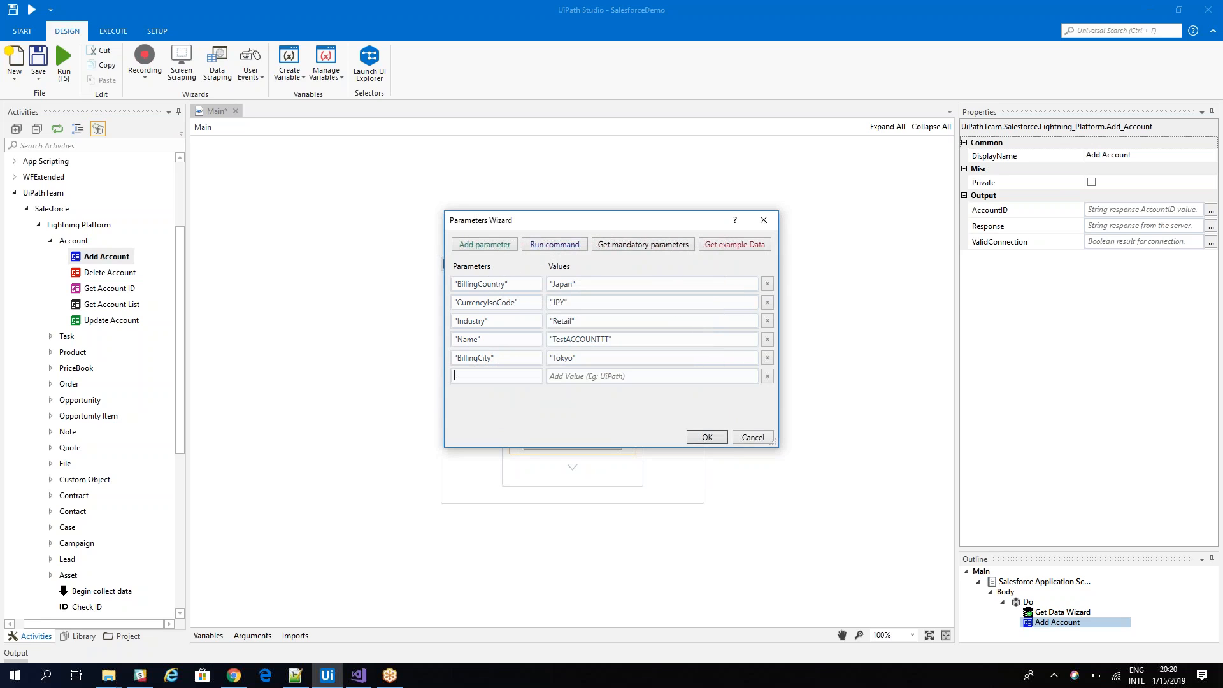
text("Ba)
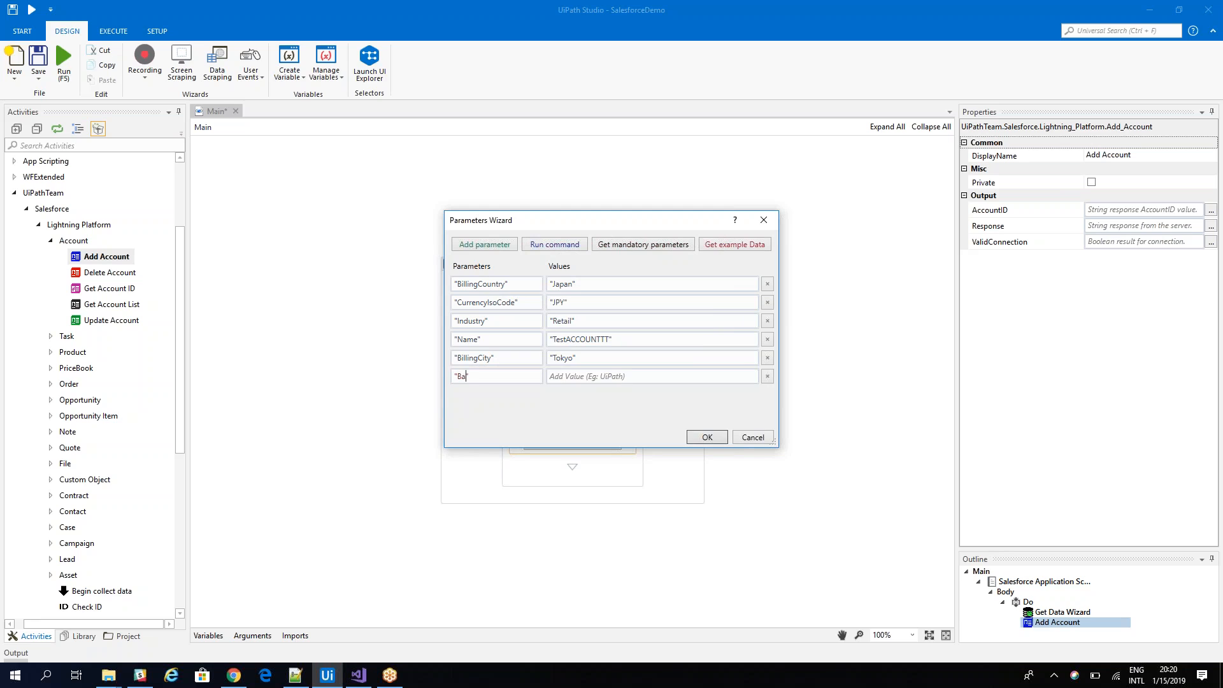
text(lalabbaa)
click(652, 376)
text("tsdf")
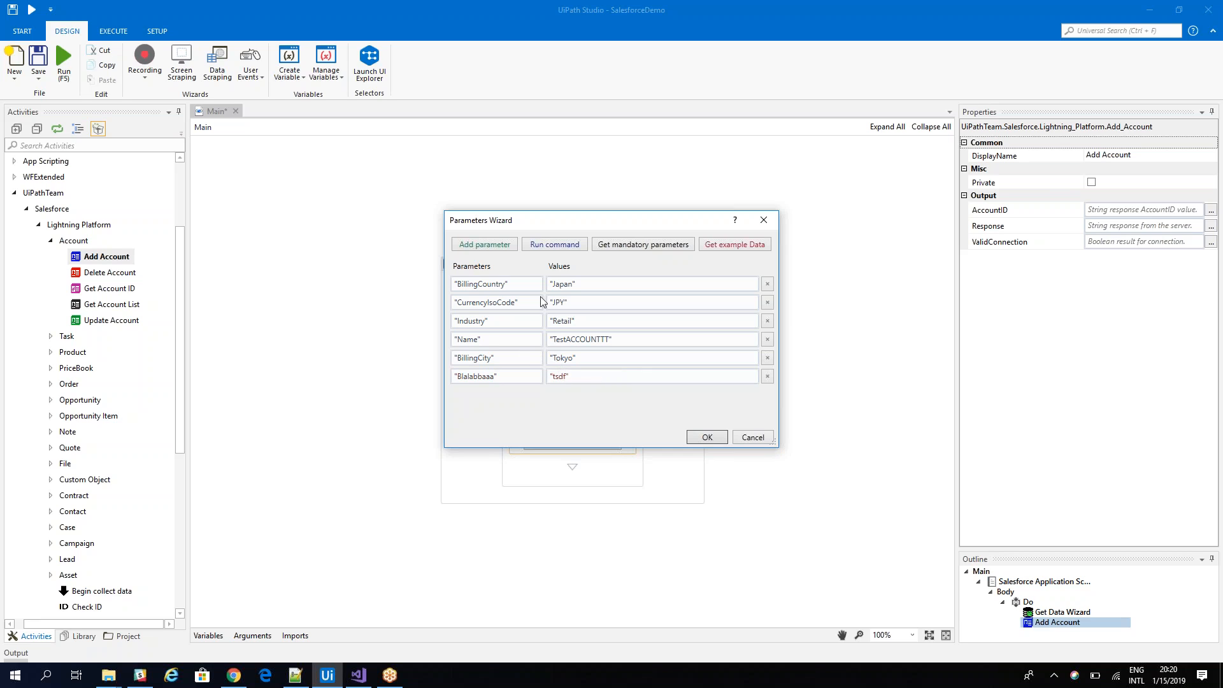
click(554, 244)
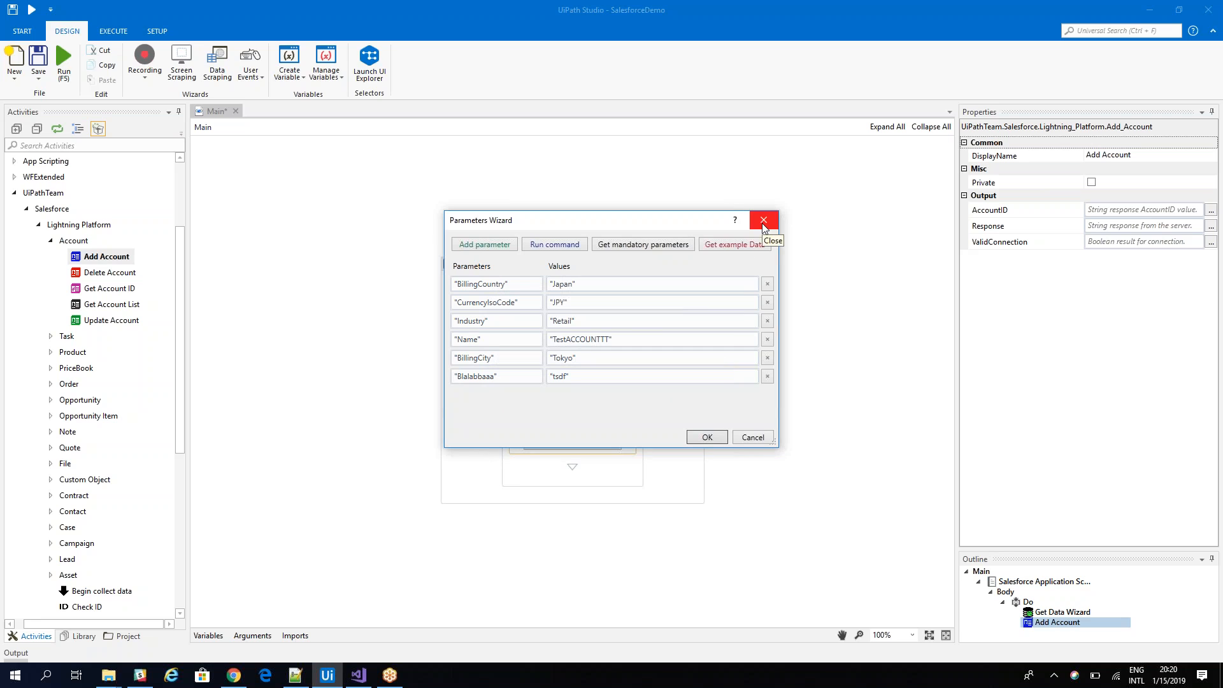
click(763, 219)
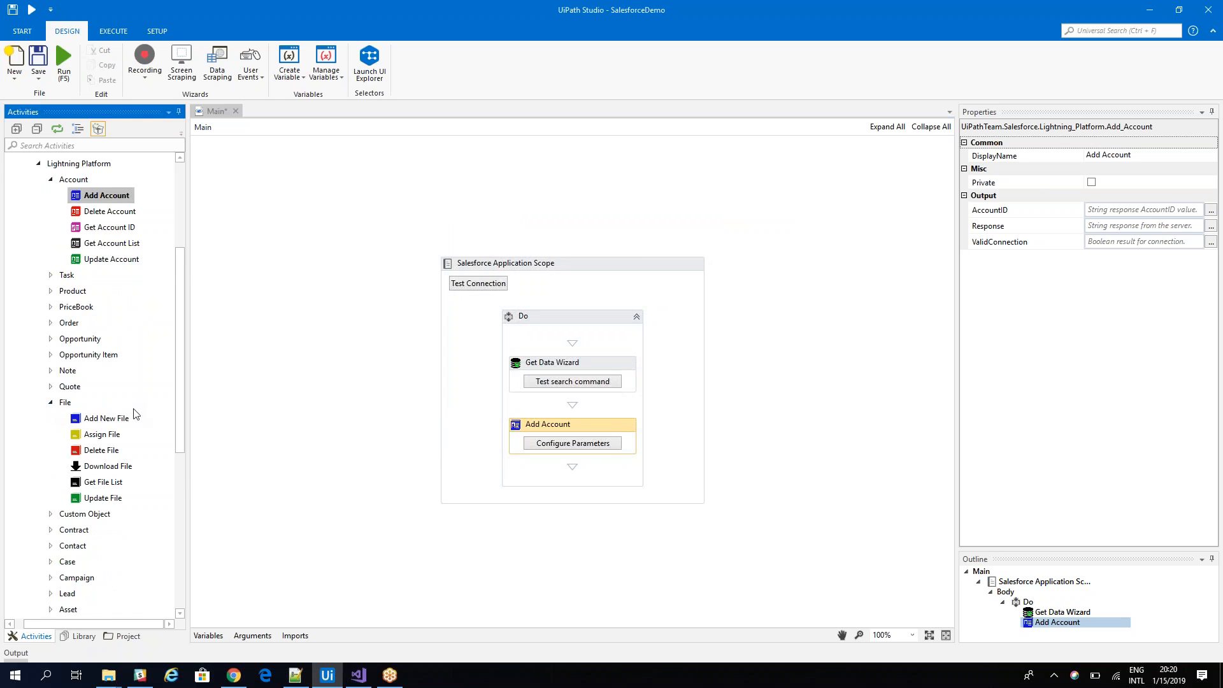
Scroll the Activities panel and expand the Custom Object activities
scroll(down, 3)
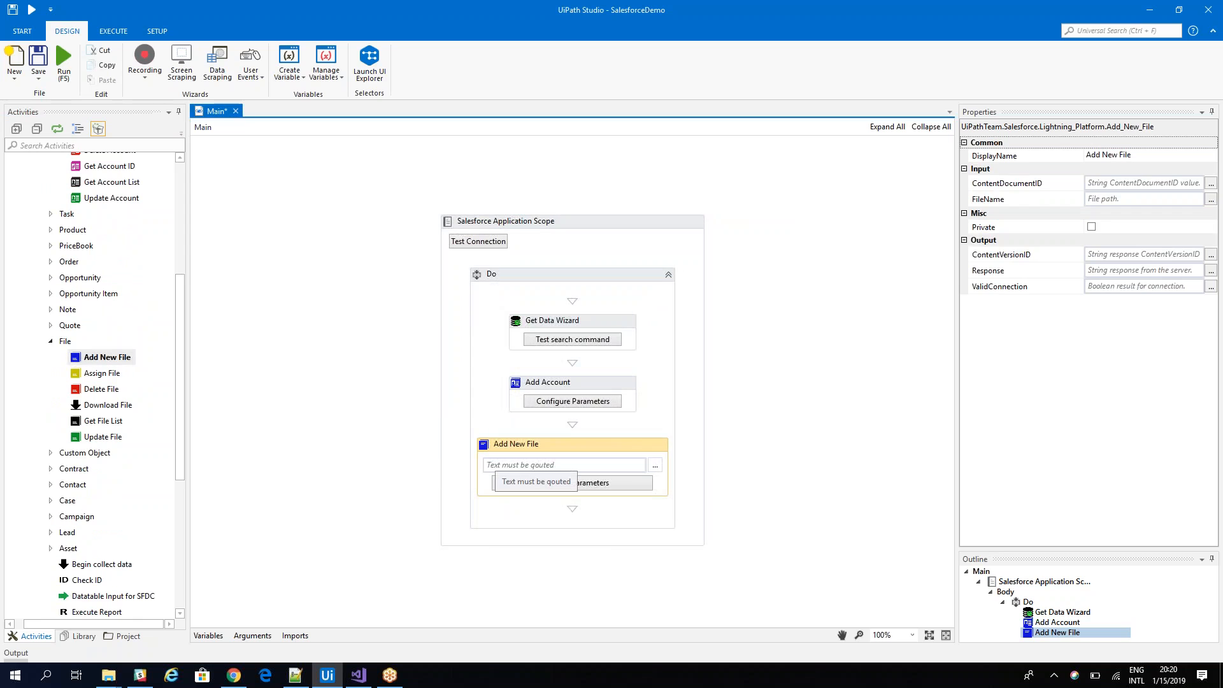
mouse_move(285, 407)
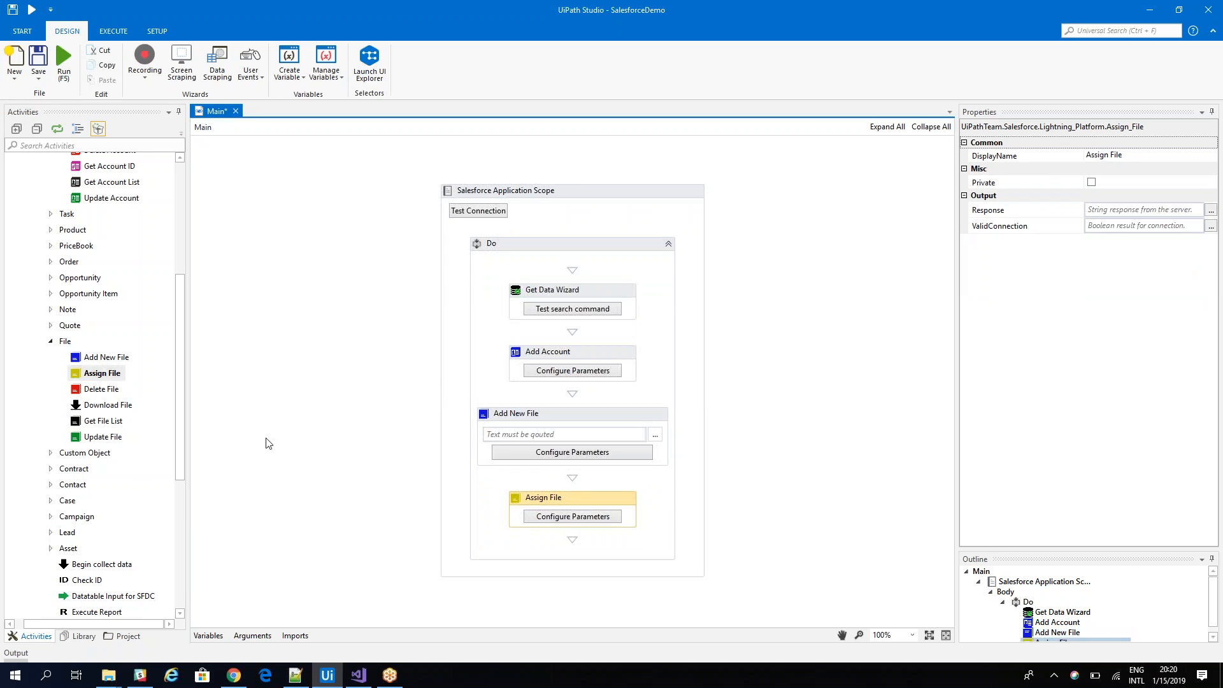
mouse_move(84, 452)
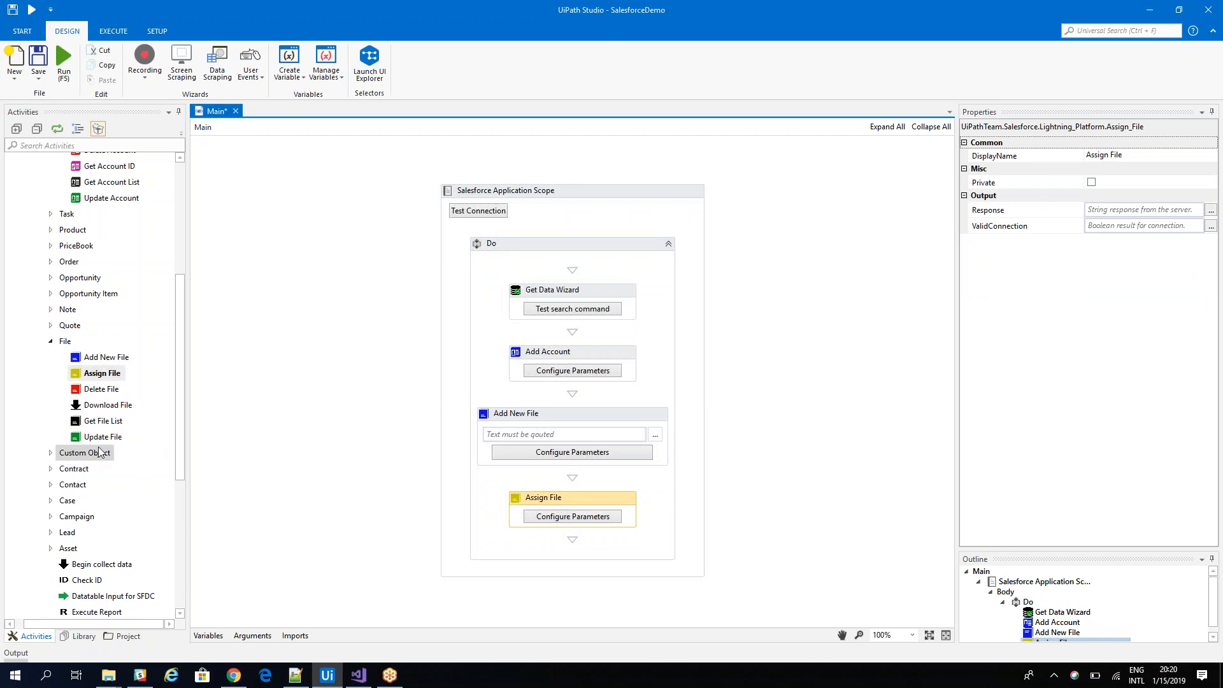
click(50, 452)
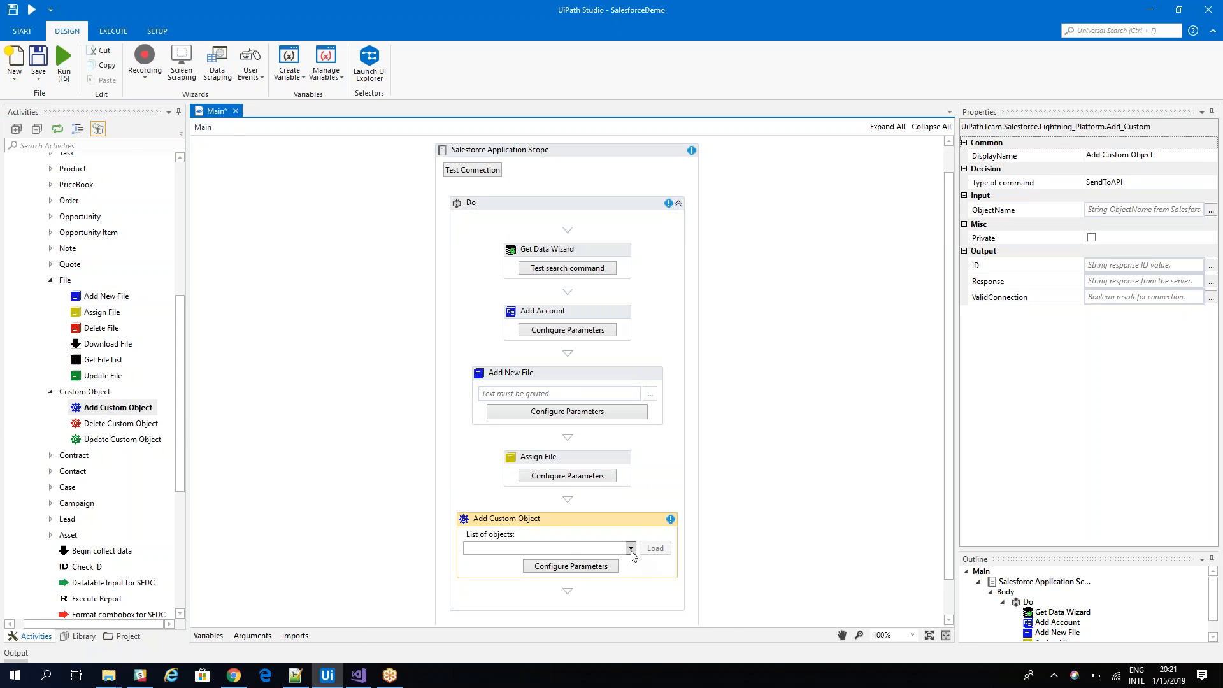
Target the Quote object in Add Custom Object and bring up its parameter setup
click(631, 548)
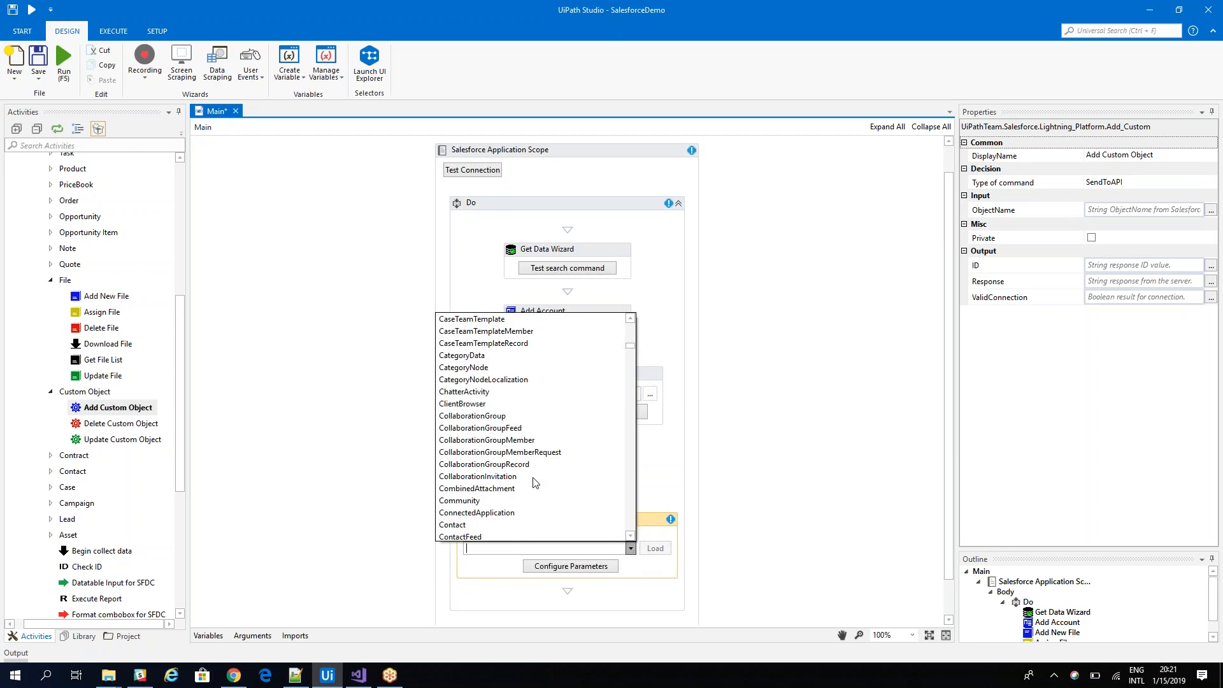
text(Quote)
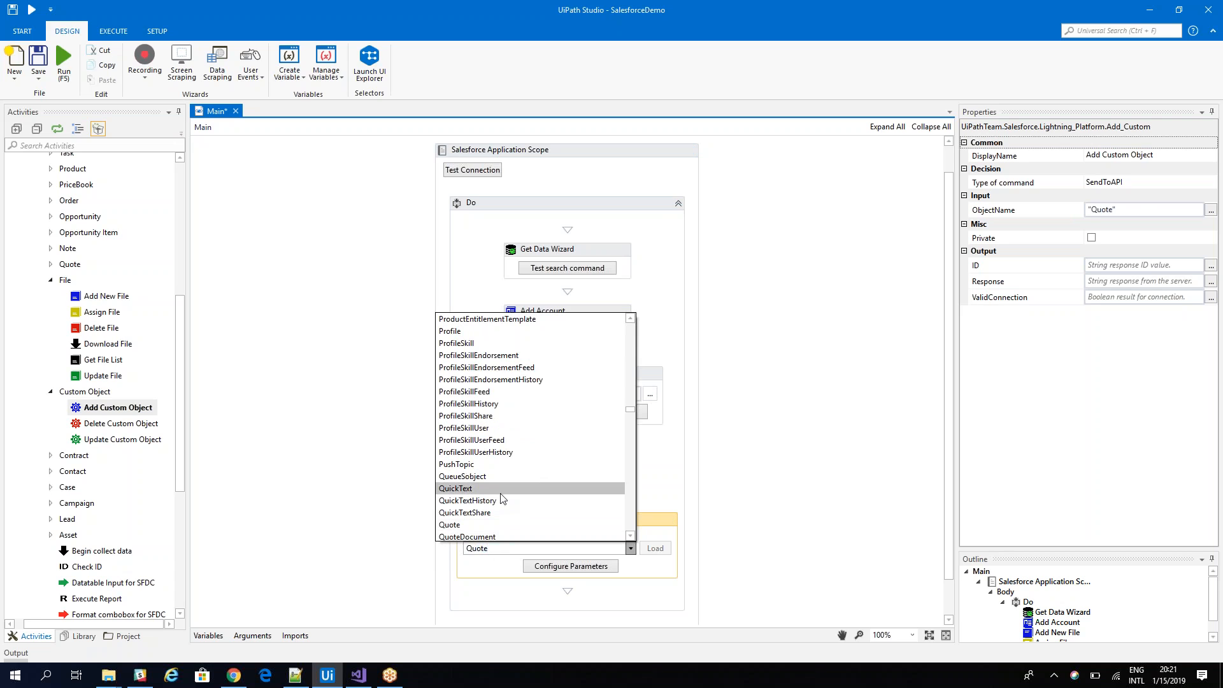
click(449, 524)
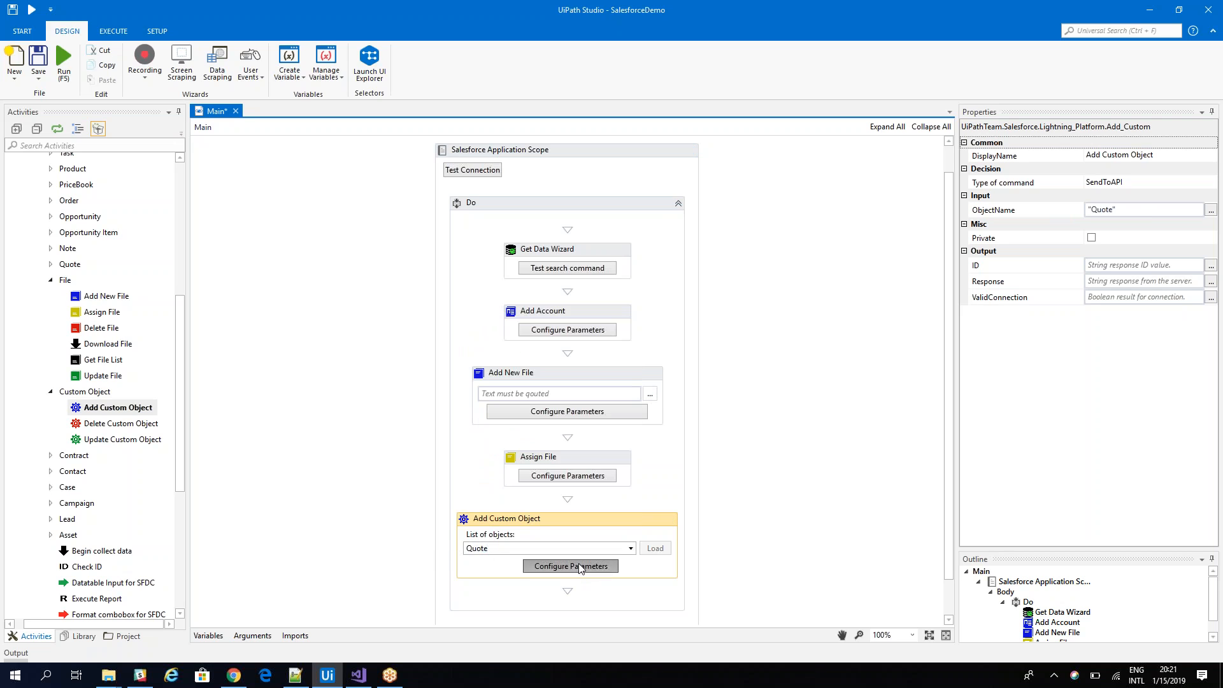
click(570, 565)
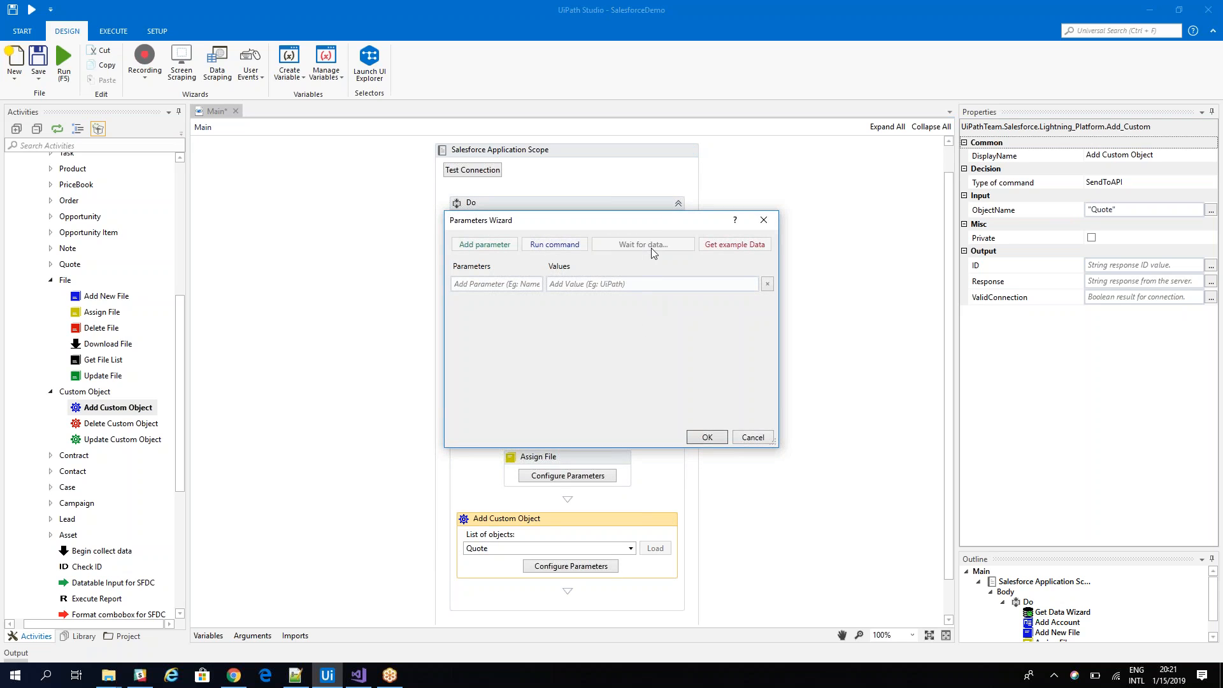
Load Quote's mandatory parameters, fetch example Quote records, then close the data and parameter windows
click(642, 244)
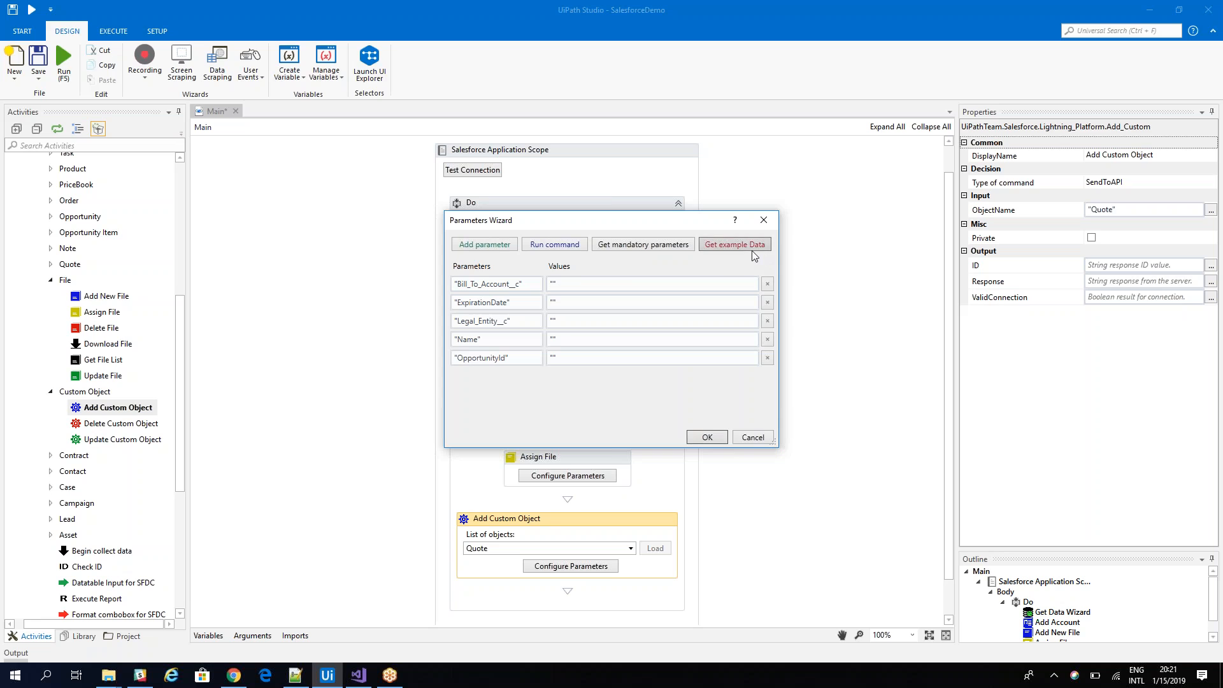
click(733, 244)
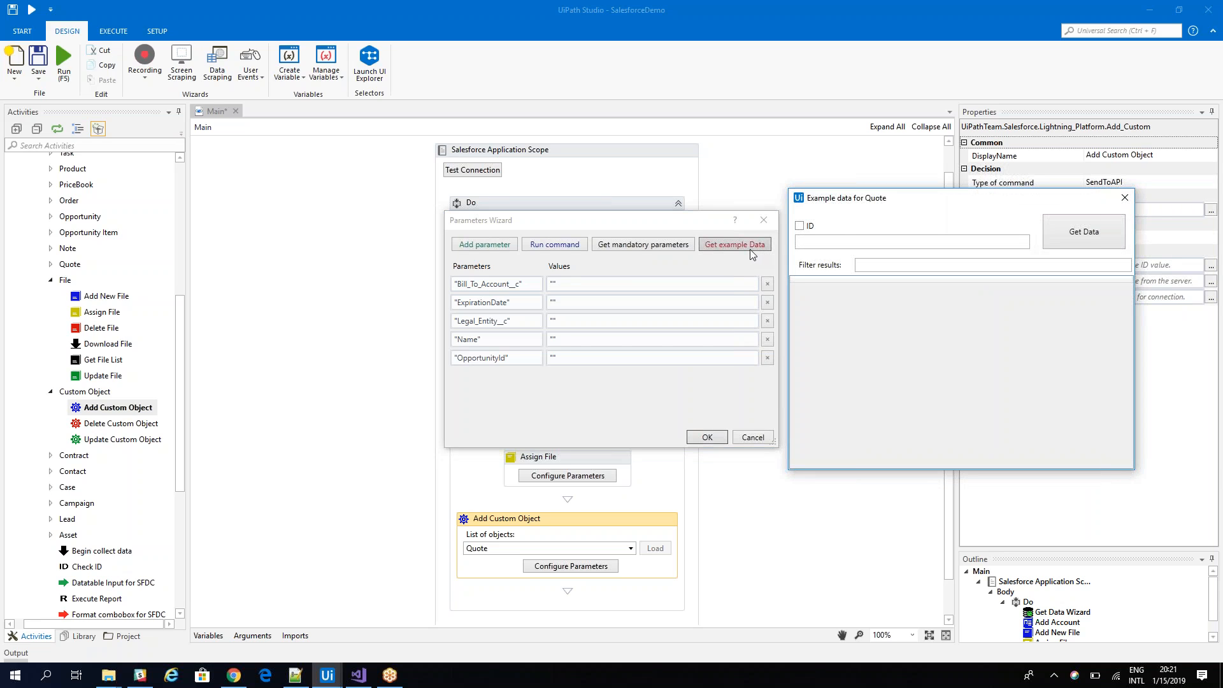
click(1082, 231)
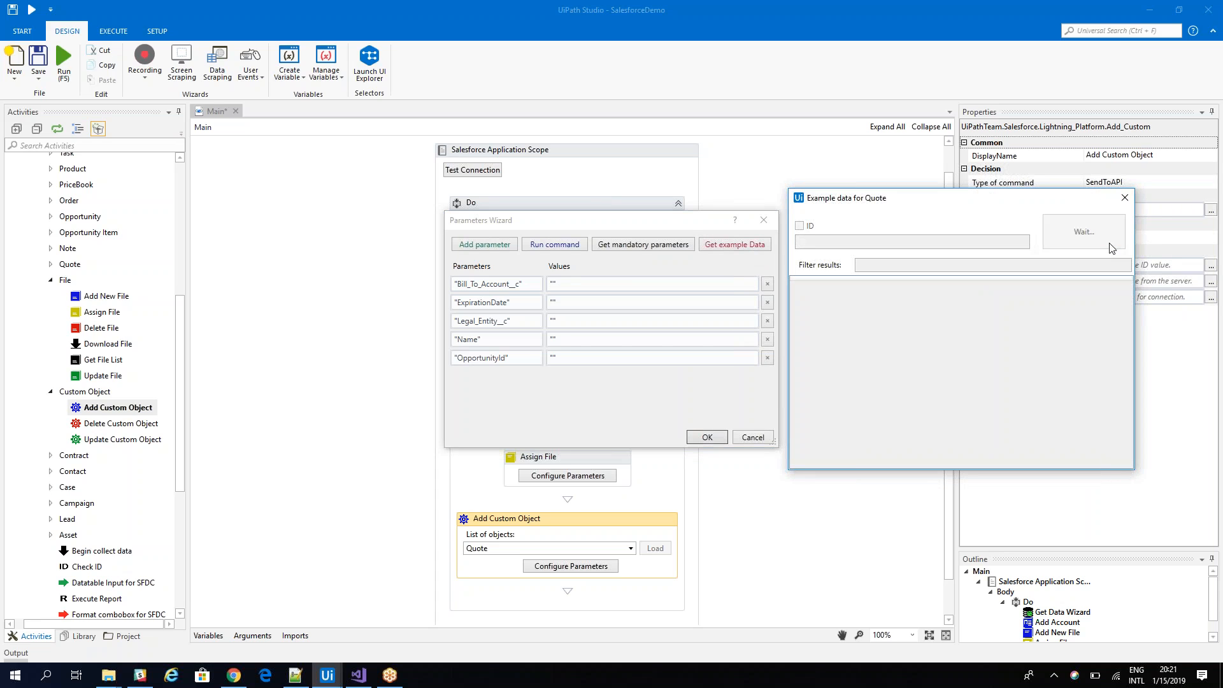
click(1083, 232)
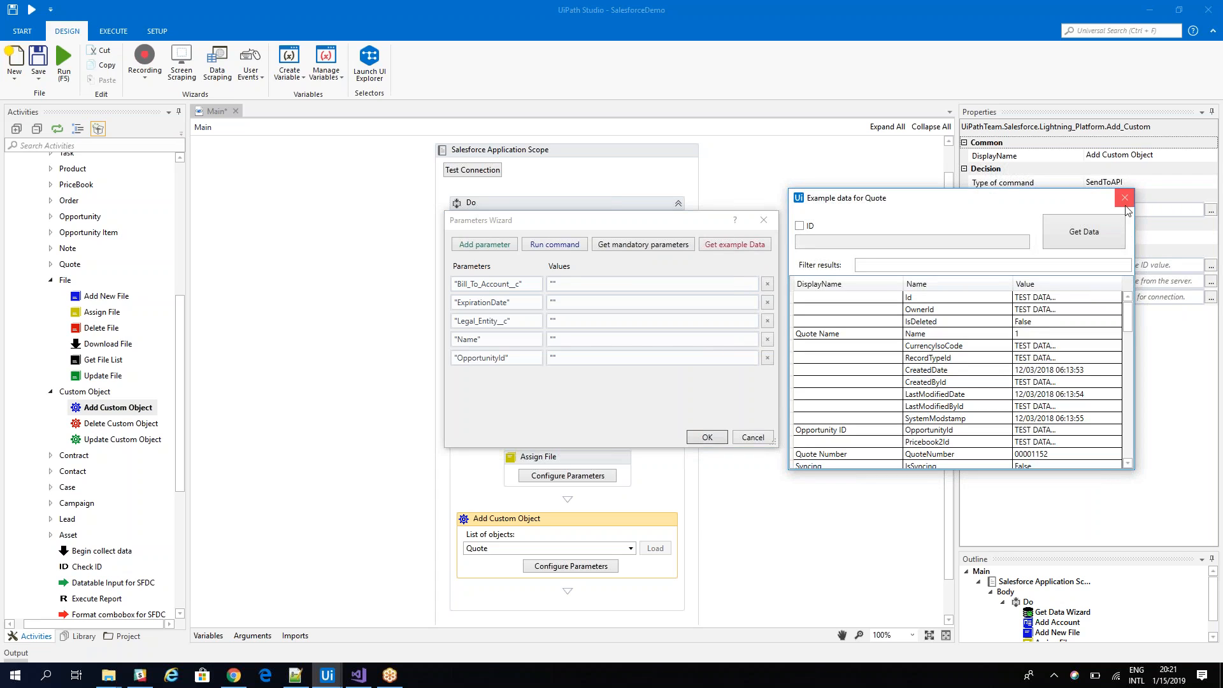
click(1125, 197)
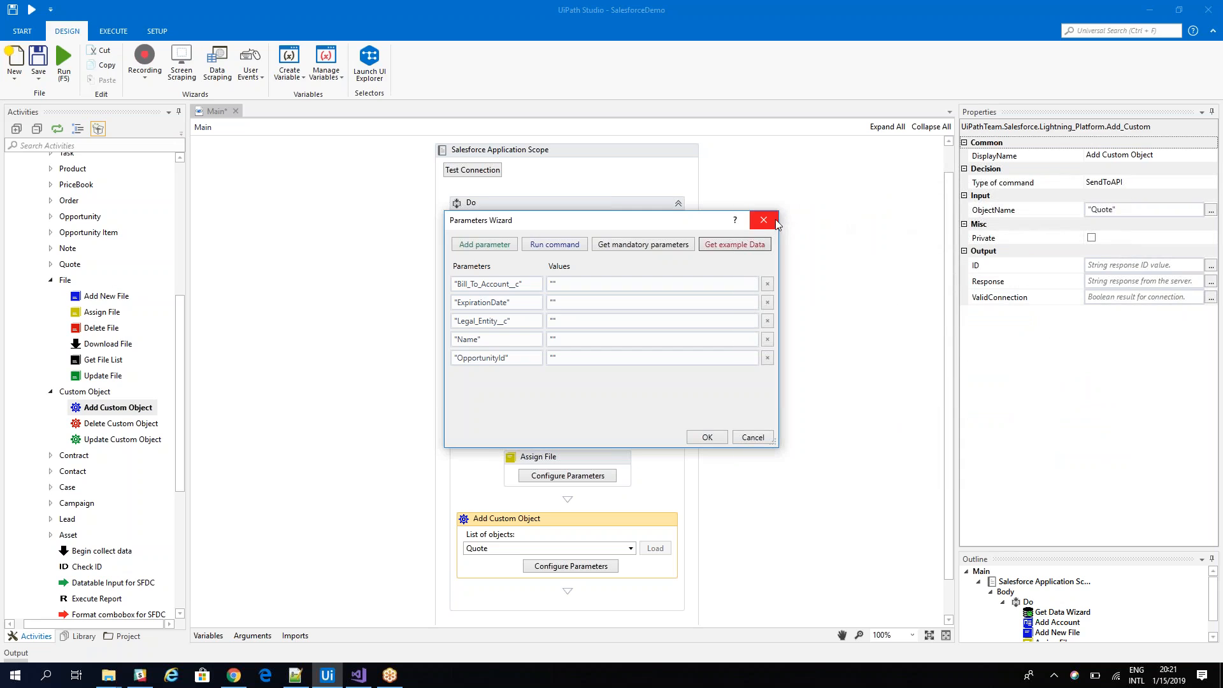
mouse_move(763, 220)
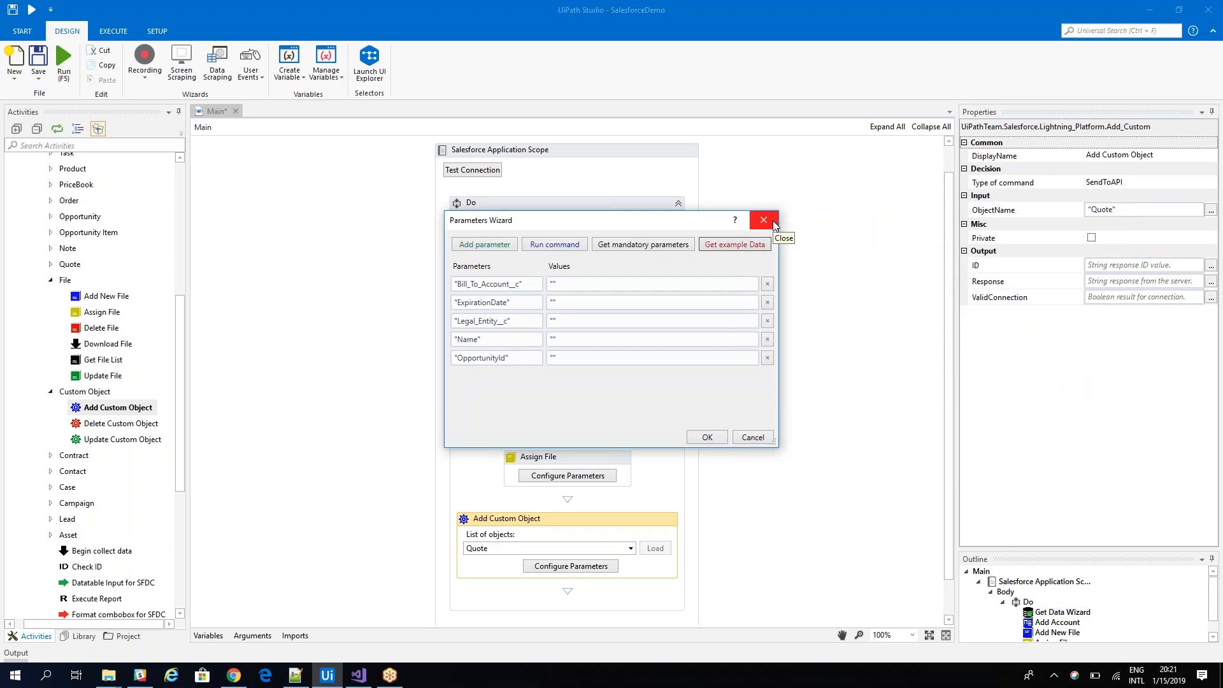
click(762, 220)
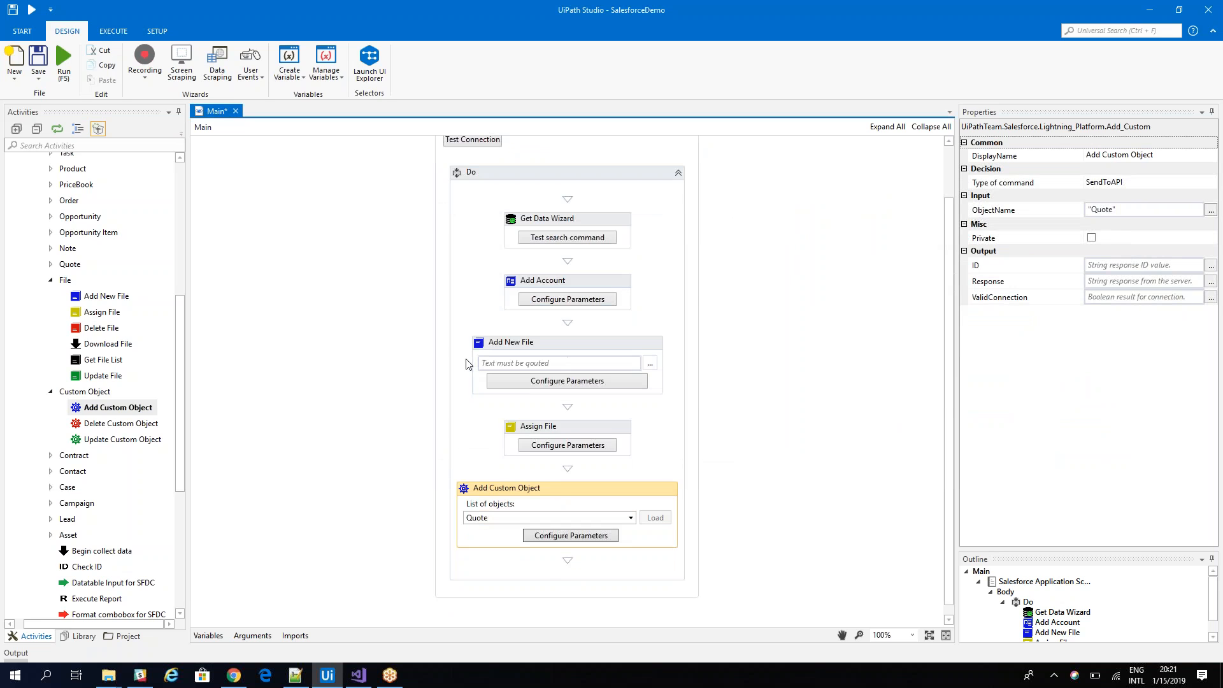
Place Execute Report and Generic Search between Add New File and Assign File
scroll(down, 3)
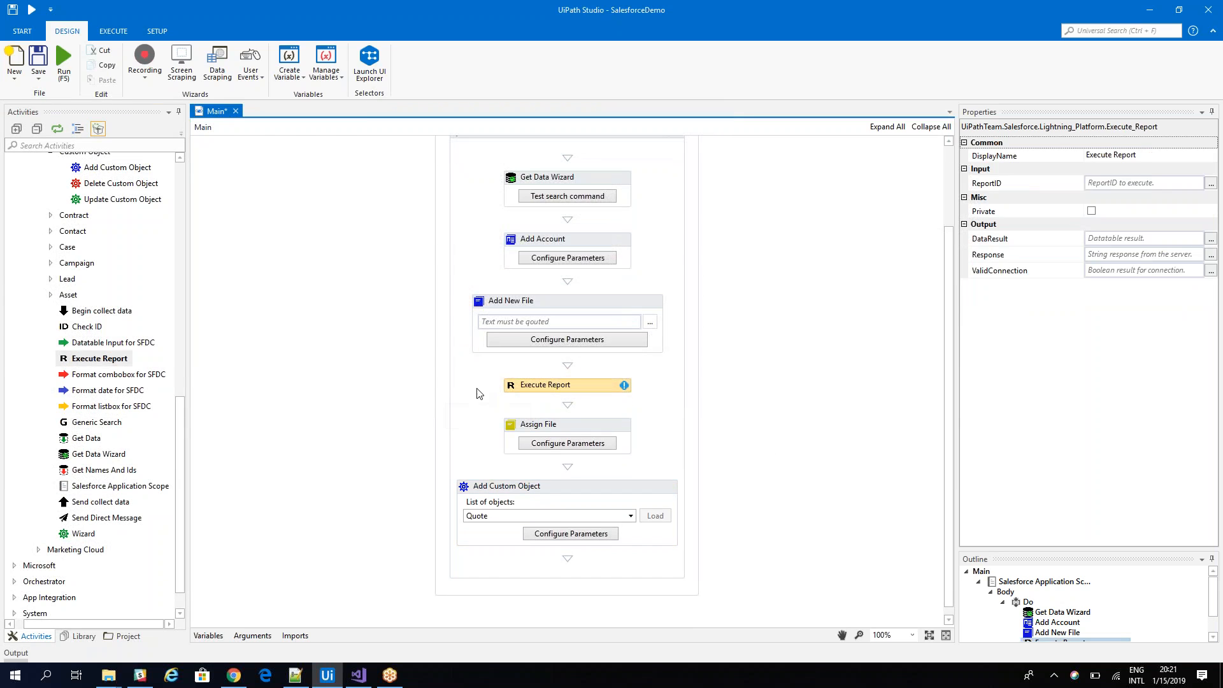
mouse_move(88, 438)
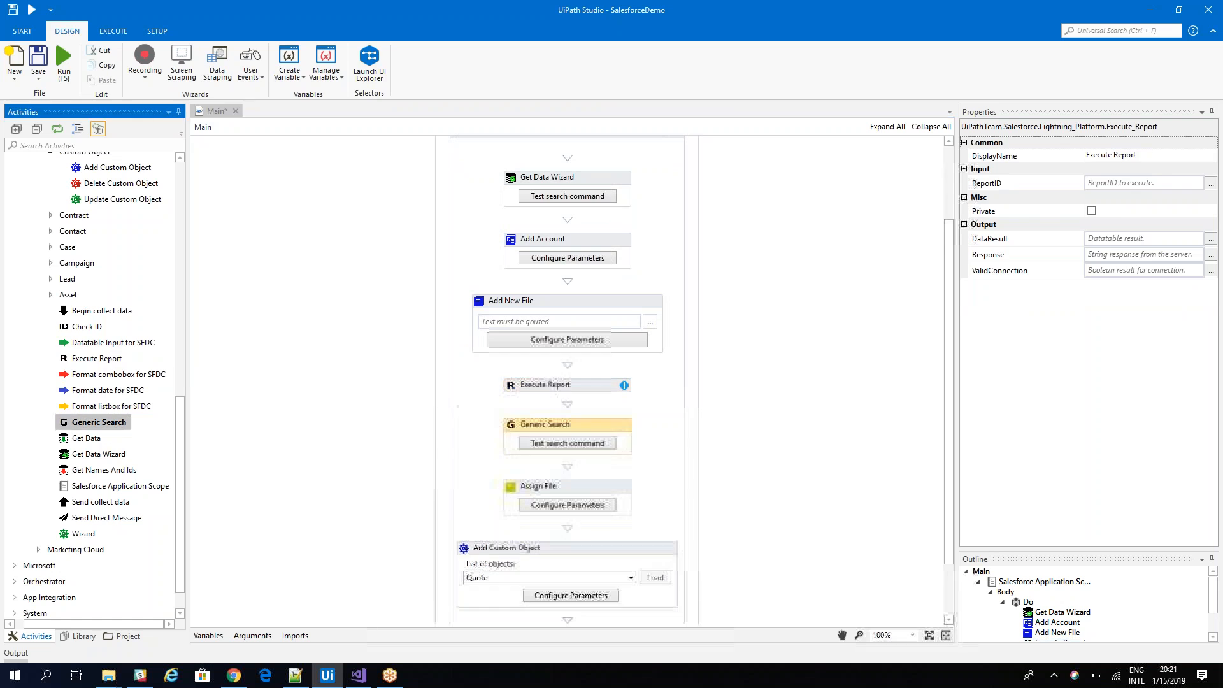
click(546, 423)
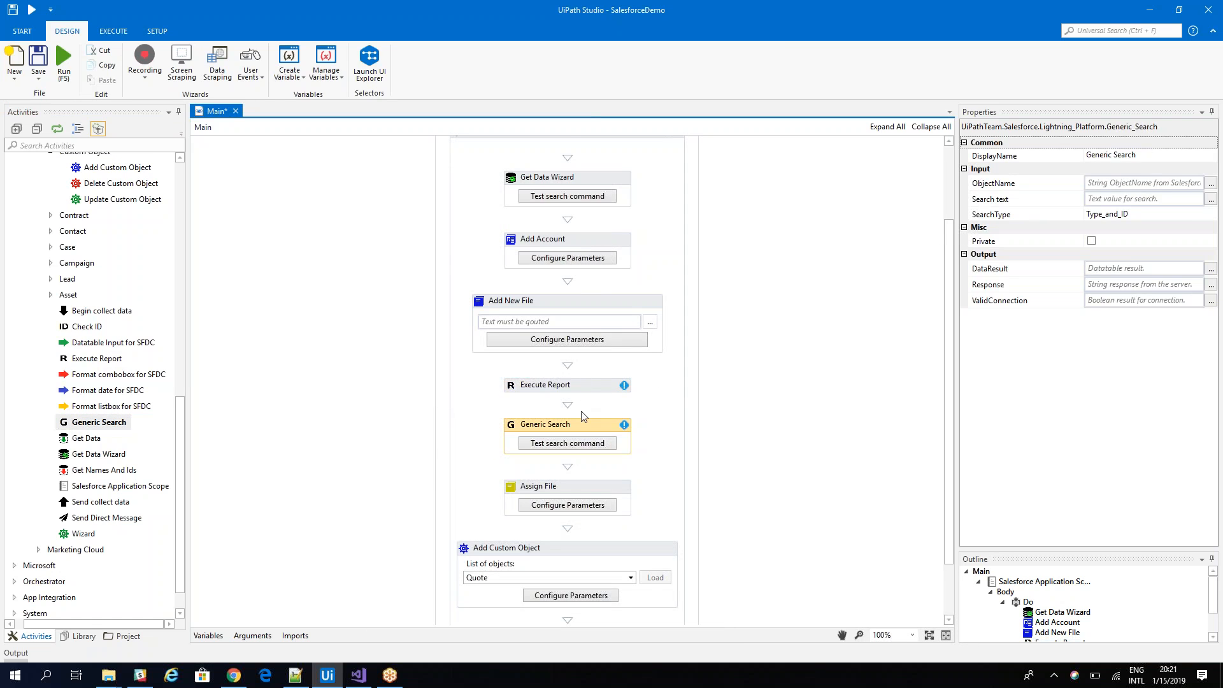
mouse_move(61, 333)
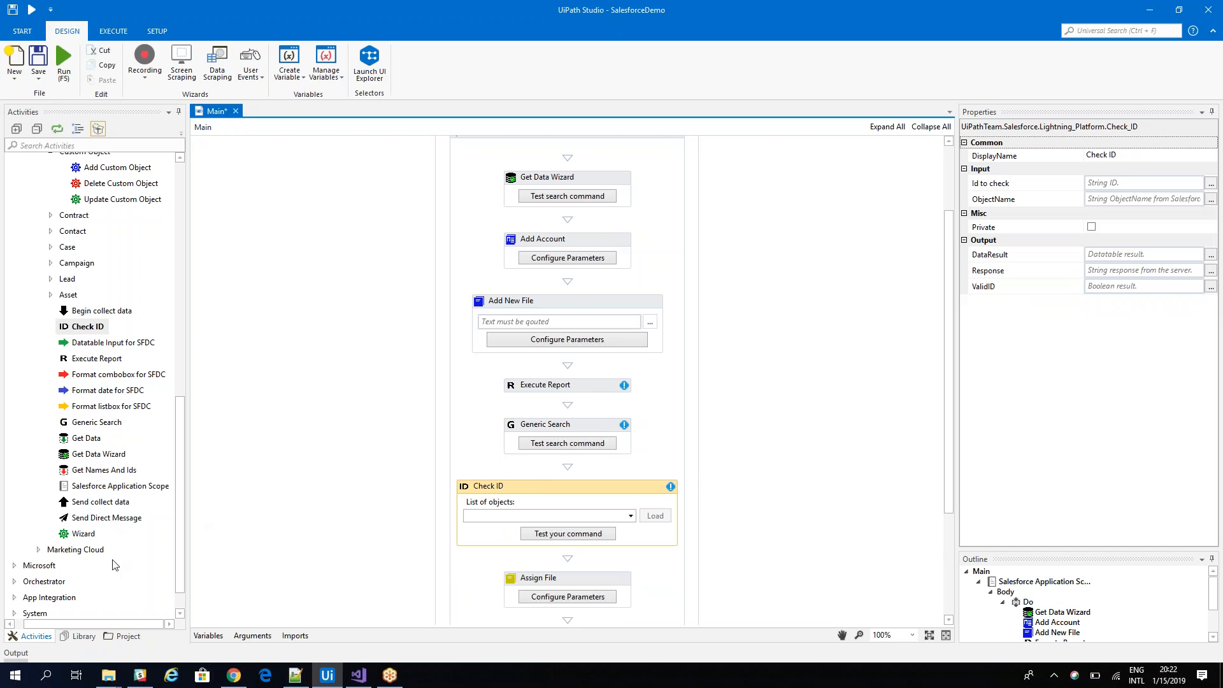
mouse_move(84, 533)
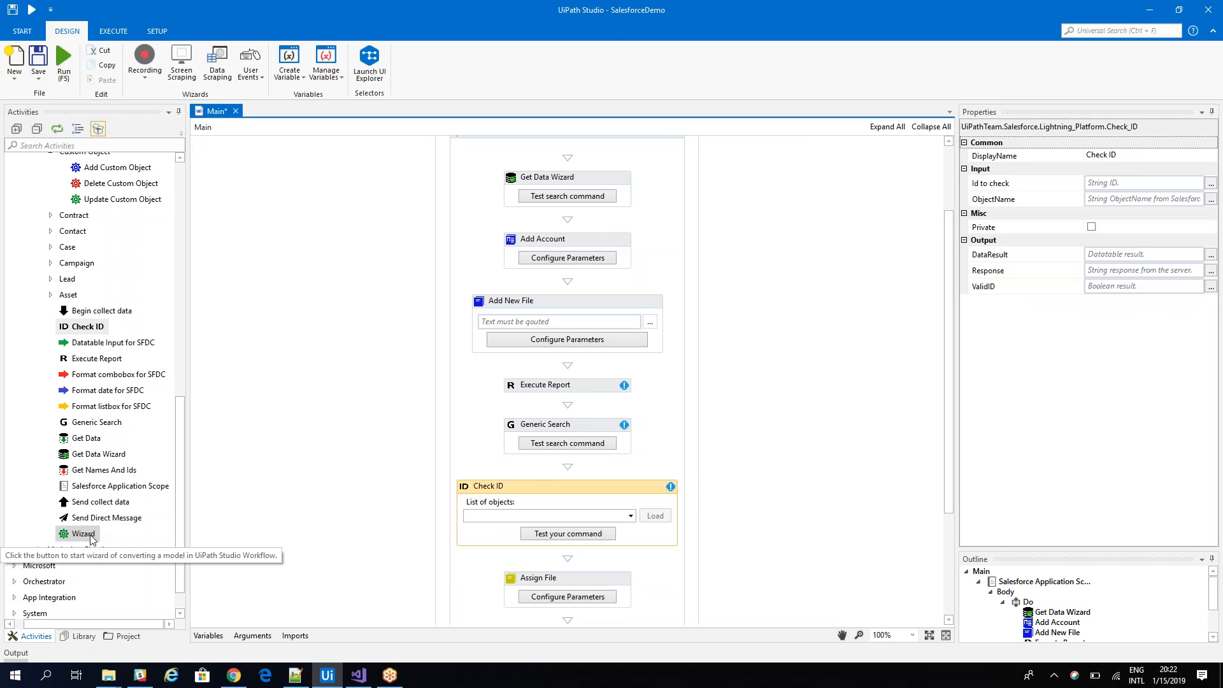